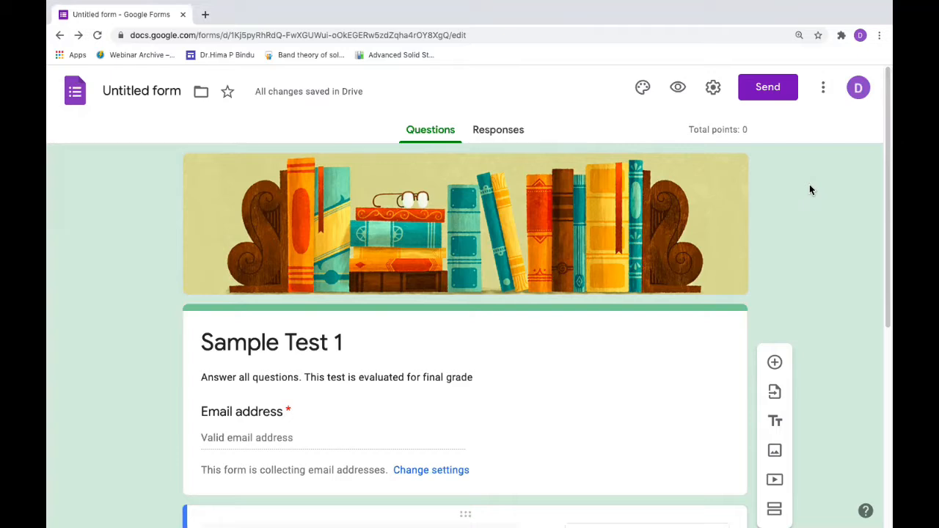
mouse_move(813, 105)
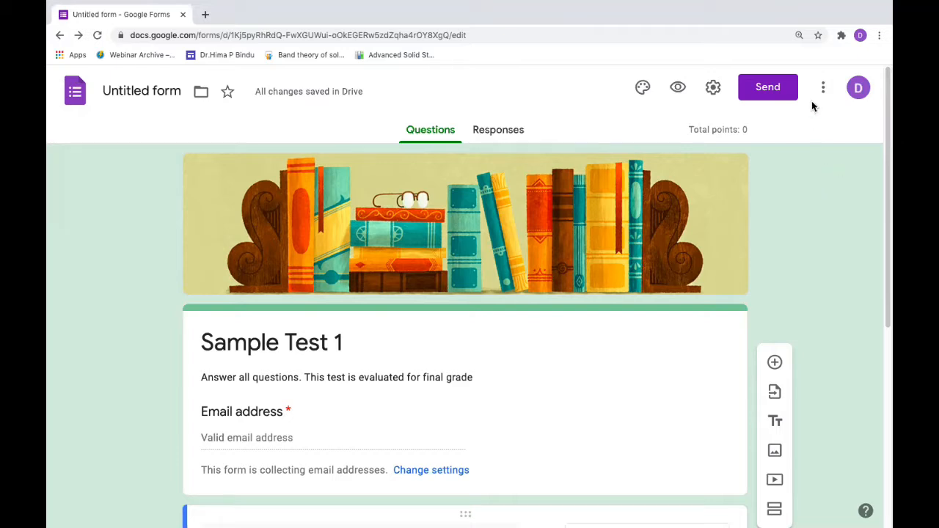
mouse_move(575, 313)
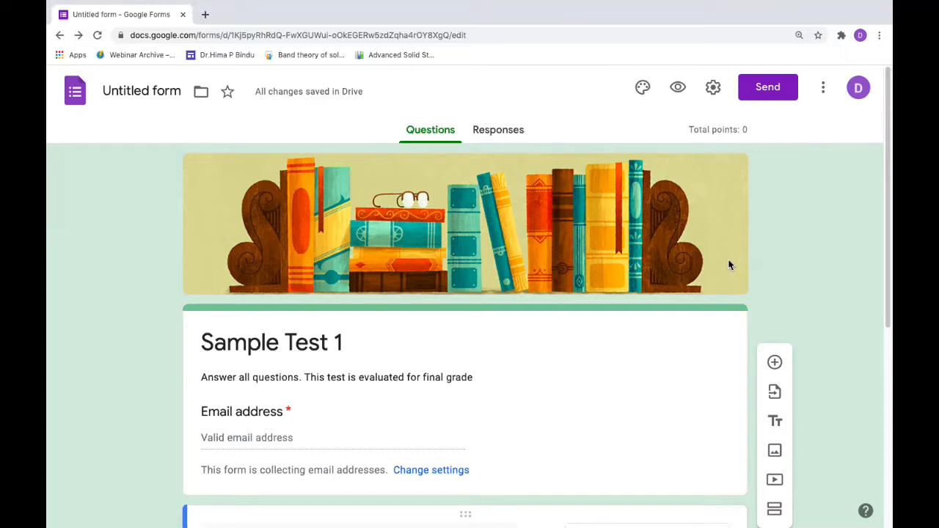
Reach the add-ons marketplace from the form's More menu
scroll("down", 3)
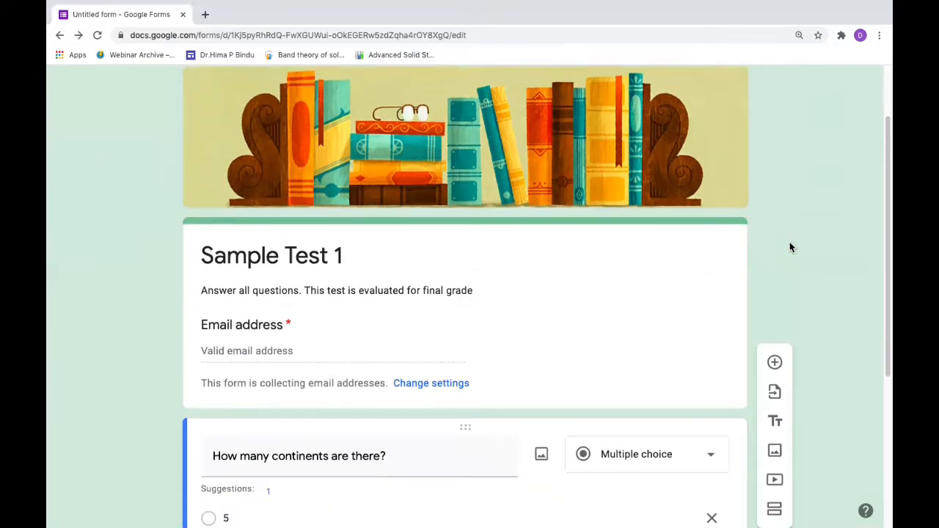
scroll("down", 3)
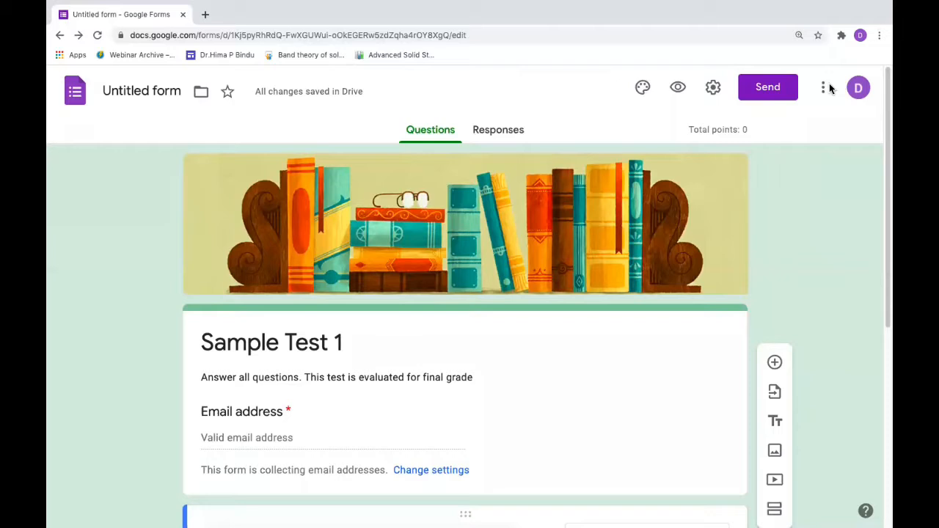
left_click(822, 86)
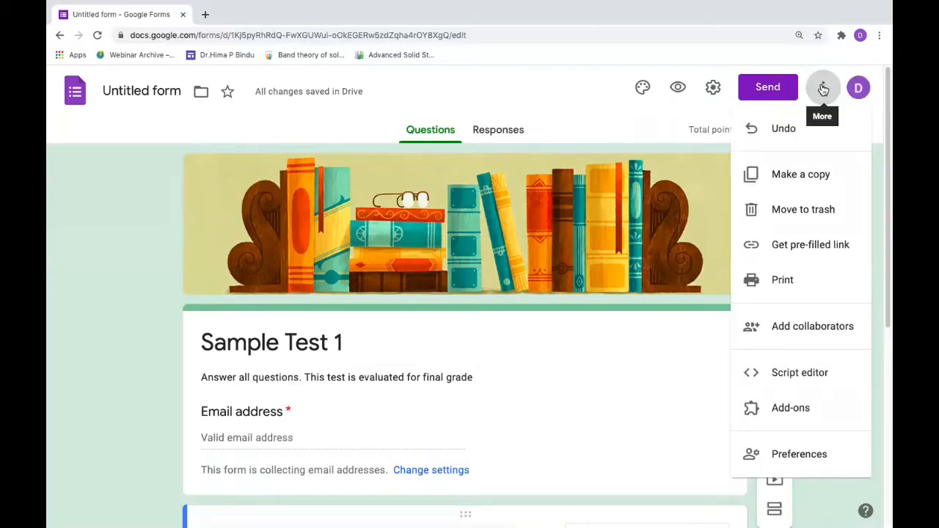
mouse_move(794, 276)
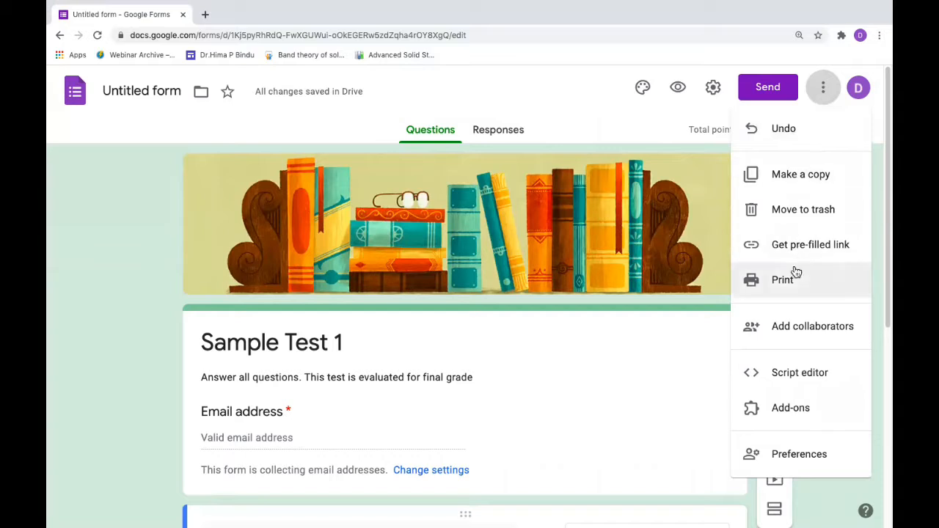
left_click(782, 279)
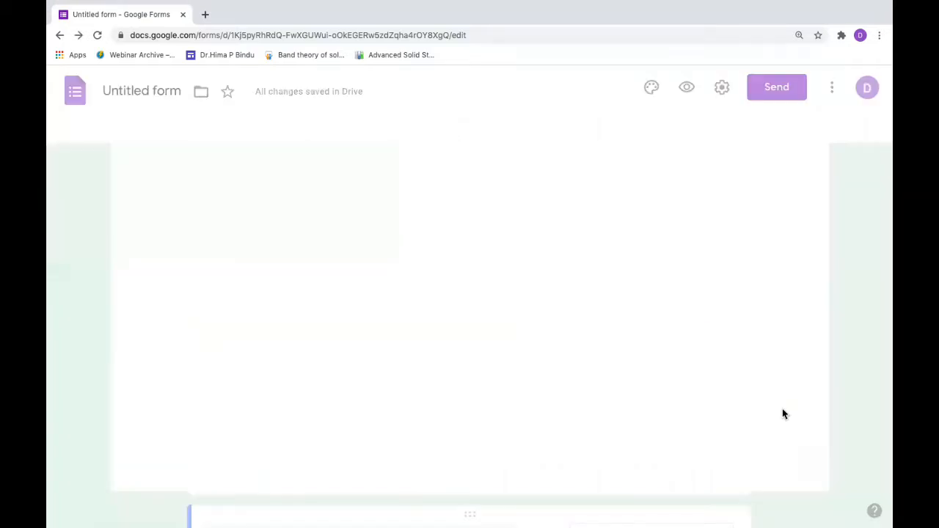
mouse_move(550, 215)
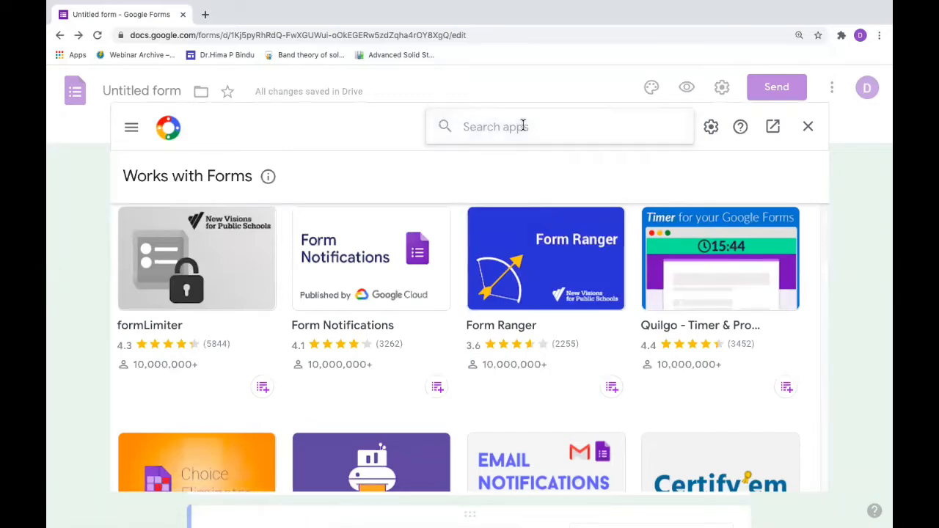
Search 'quil' and bring up the Quilgo - Timer & Proctoring add-on page
type("quil")
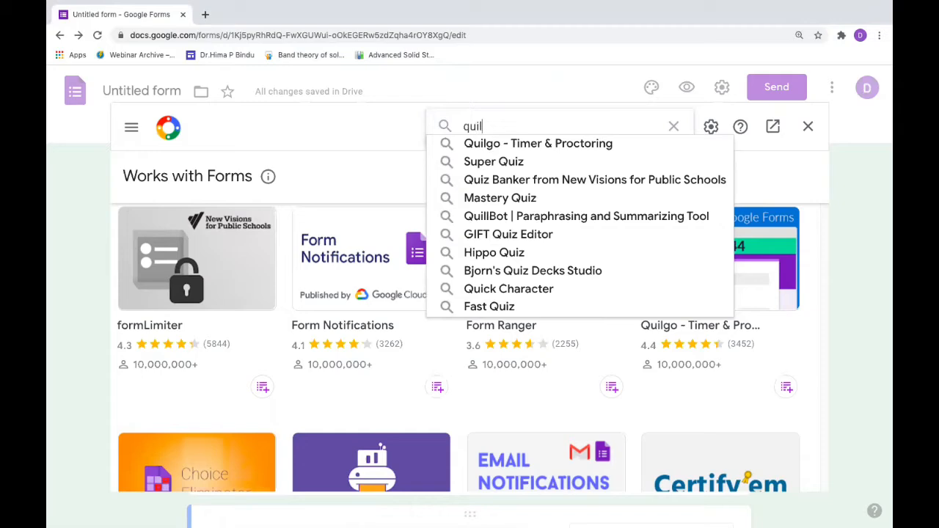
left_click(537, 143)
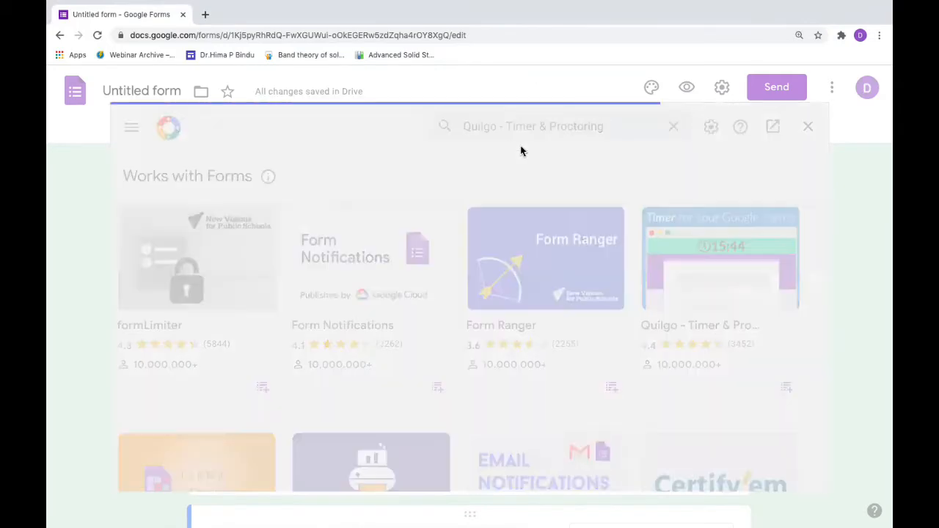
key("Enter")
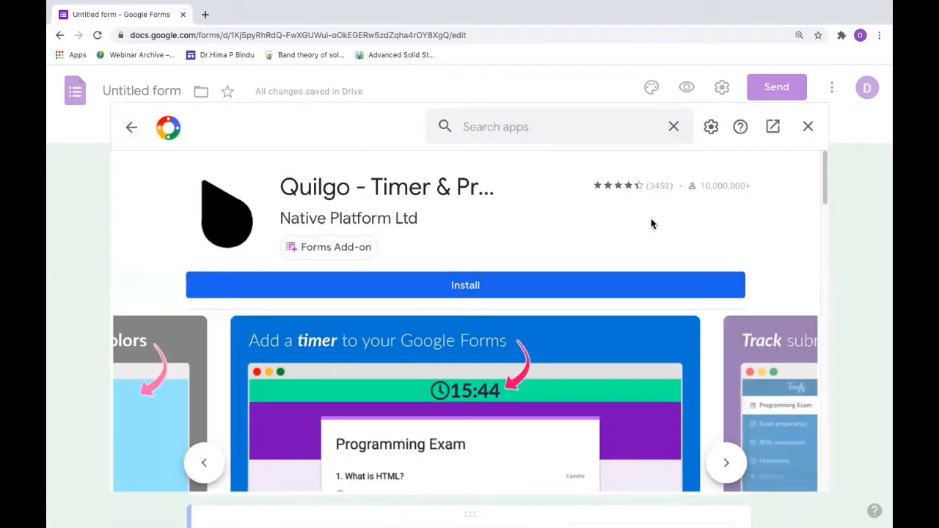
Install Quilgo, choosing the account and allowing its requested access
left_click(466, 286)
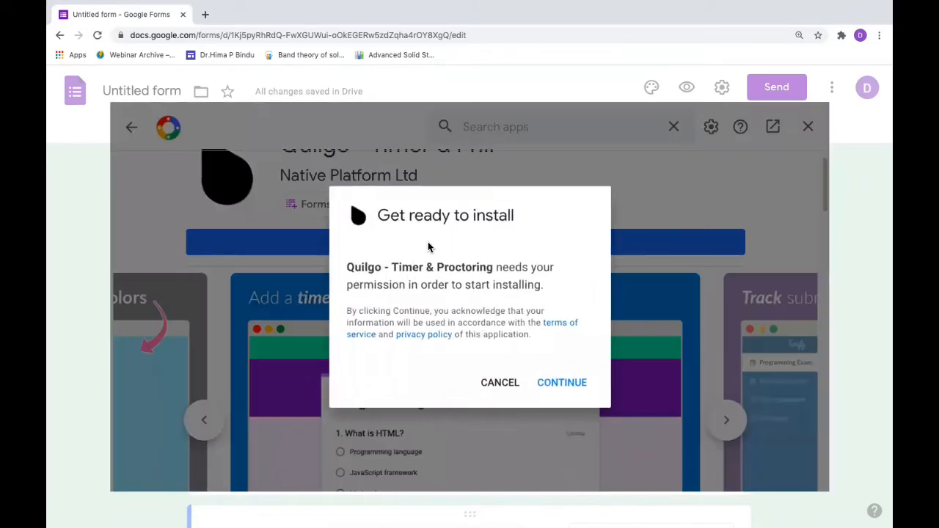
left_click(561, 382)
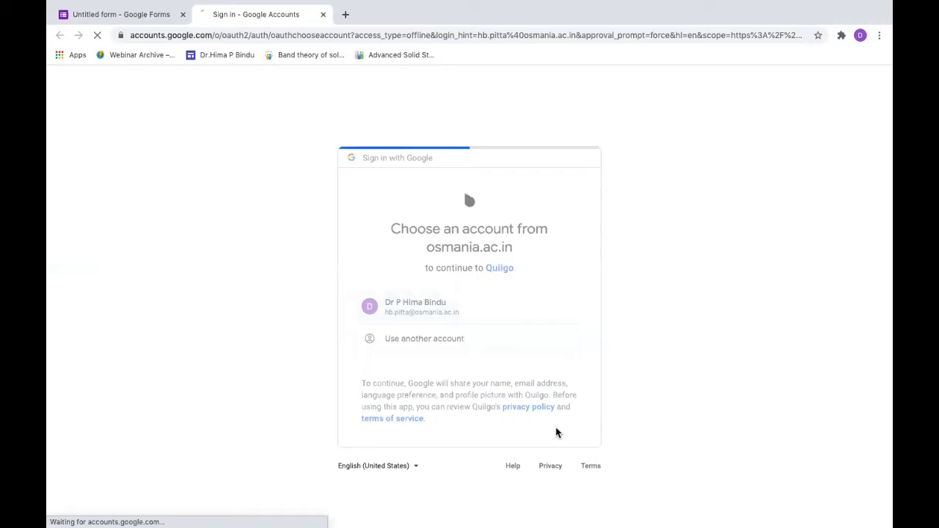
left_click(416, 306)
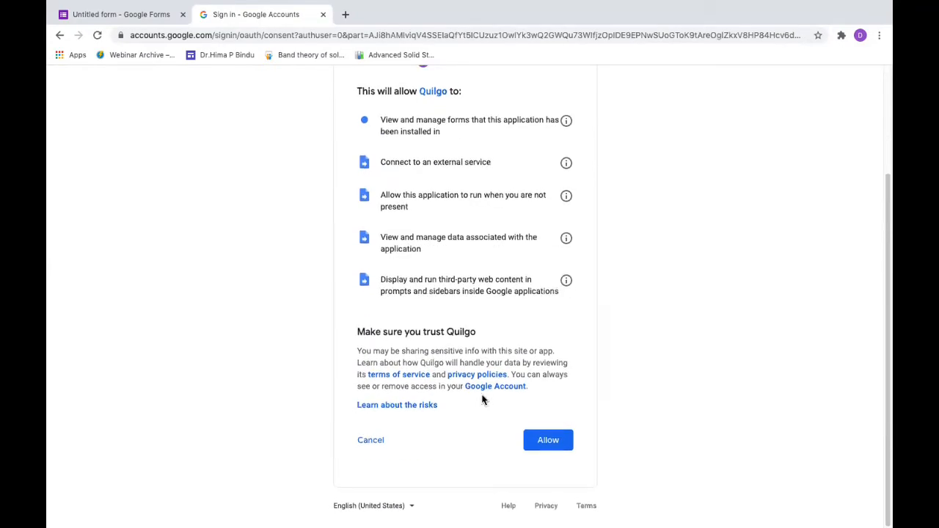
left_click(548, 440)
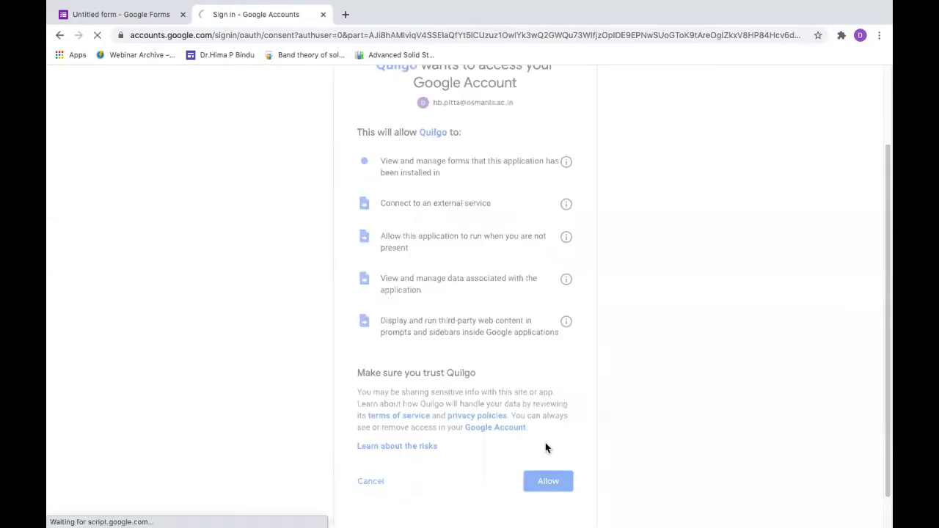
left_click(547, 482)
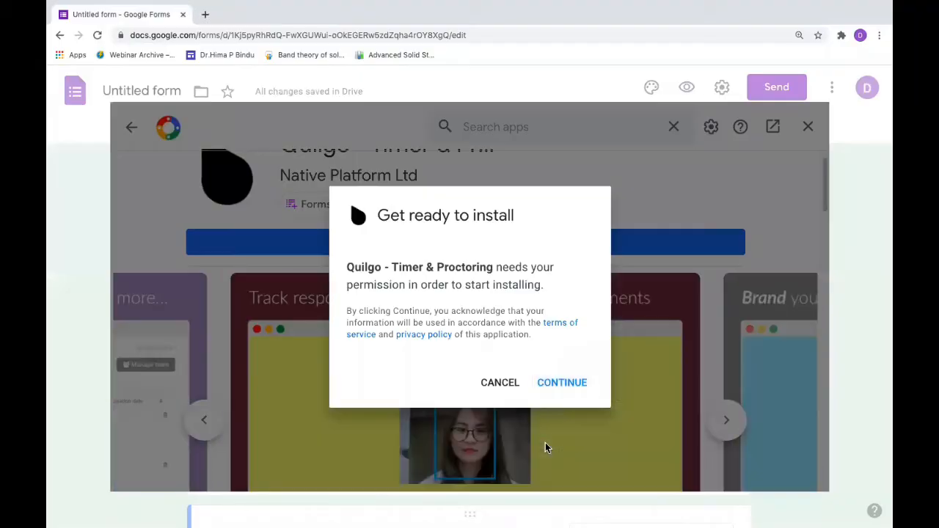
left_click(562, 383)
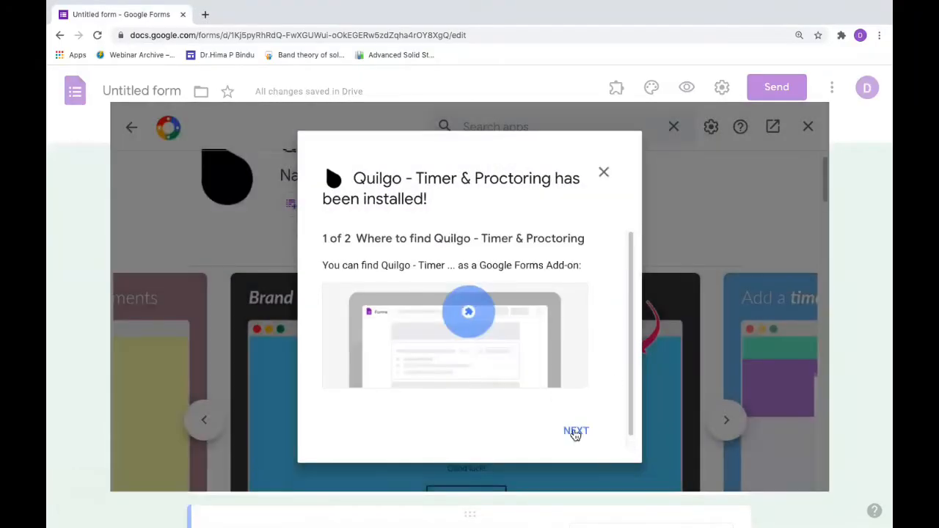
Step through and finish the post-installation walkthrough
left_click(576, 432)
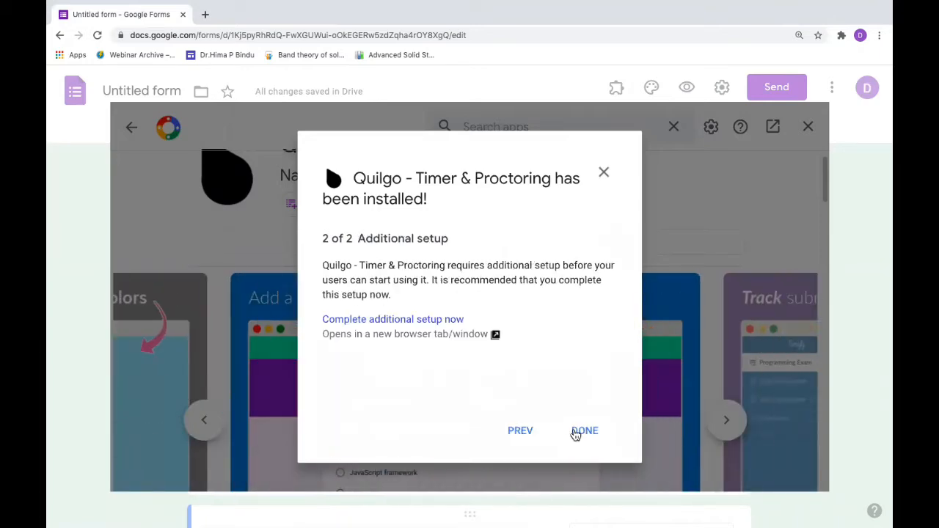
left_click(586, 430)
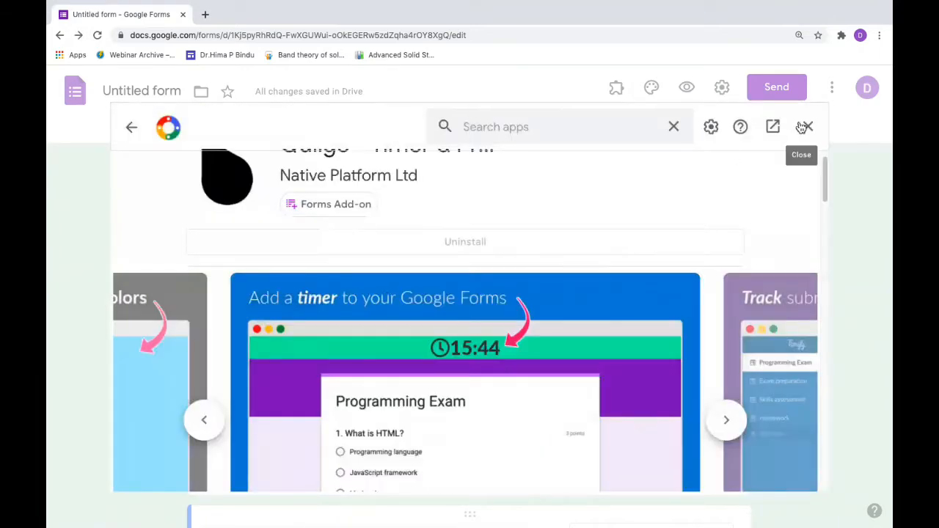
Launch Quilgo from the Add-ons menu and switch on 'Add-on enabled' for Sample Test 1
left_click(805, 127)
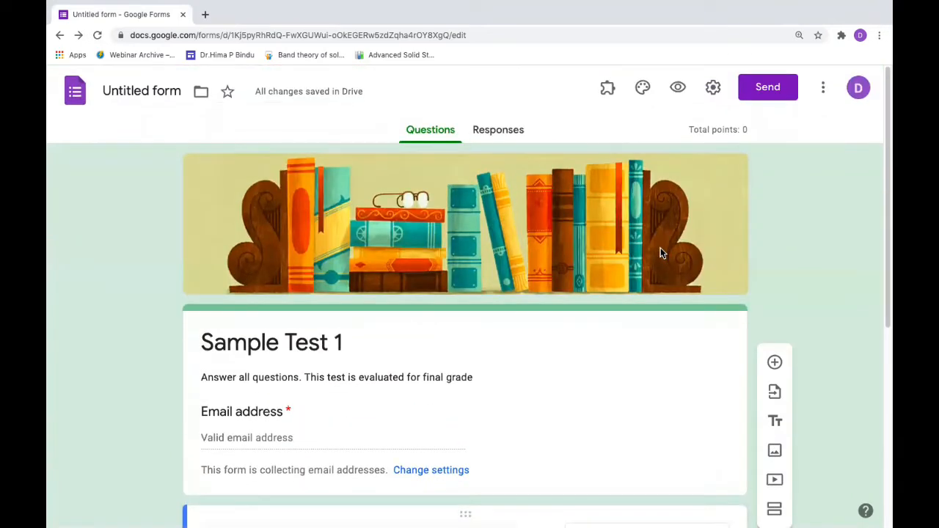
mouse_move(608, 88)
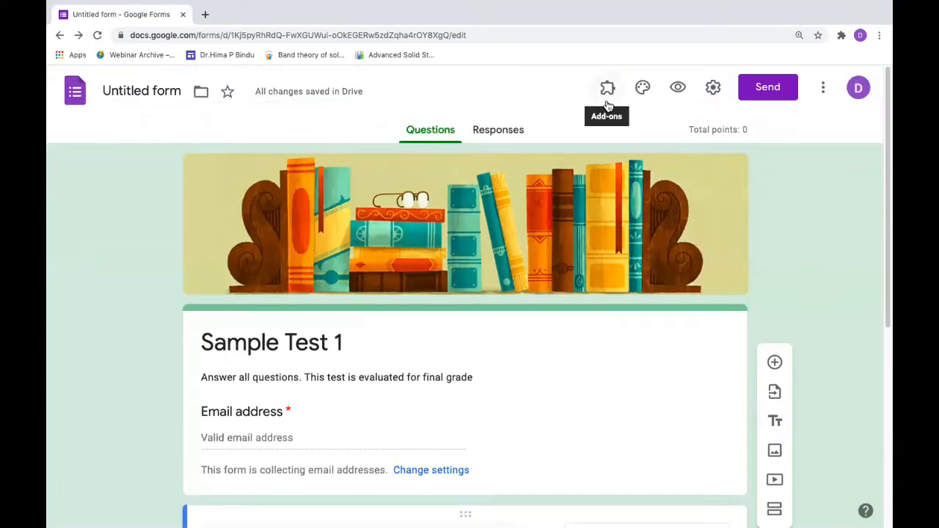
mouse_move(603, 104)
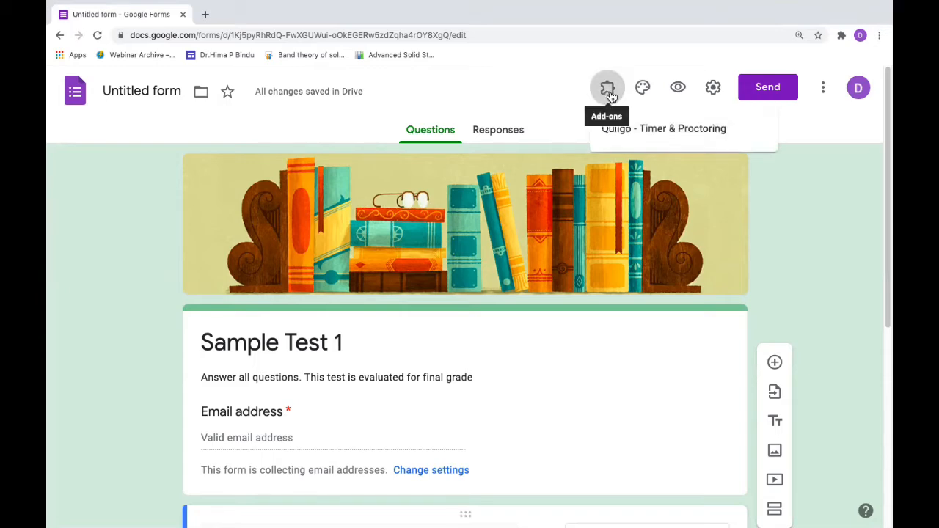
left_click(664, 128)
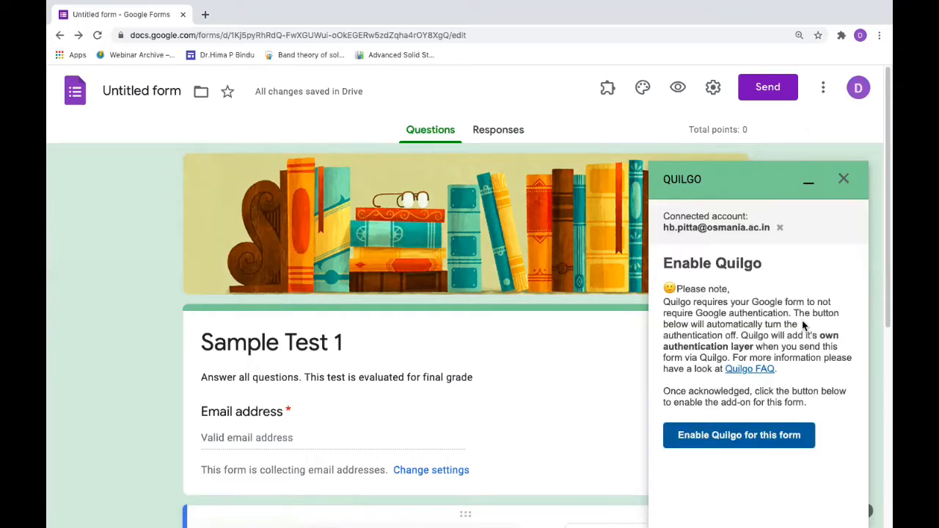
mouse_move(754, 416)
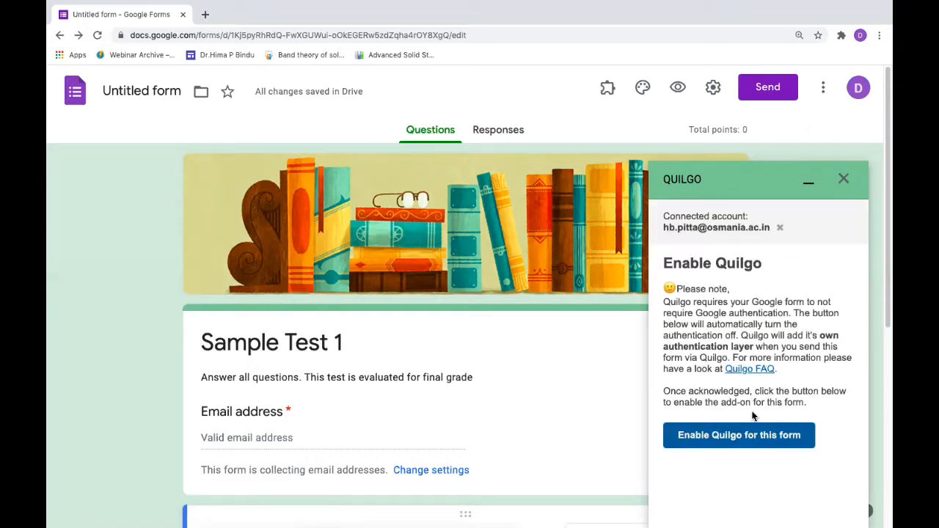
mouse_move(751, 369)
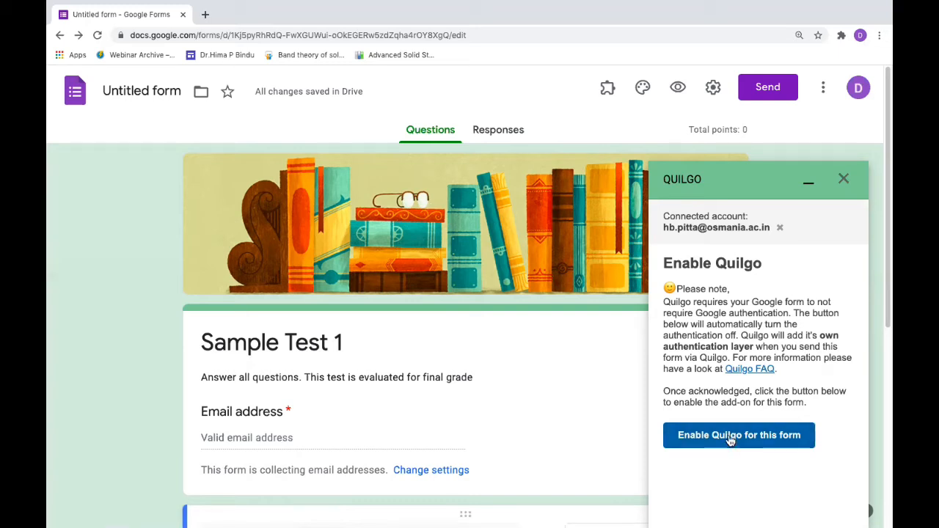
left_click(738, 435)
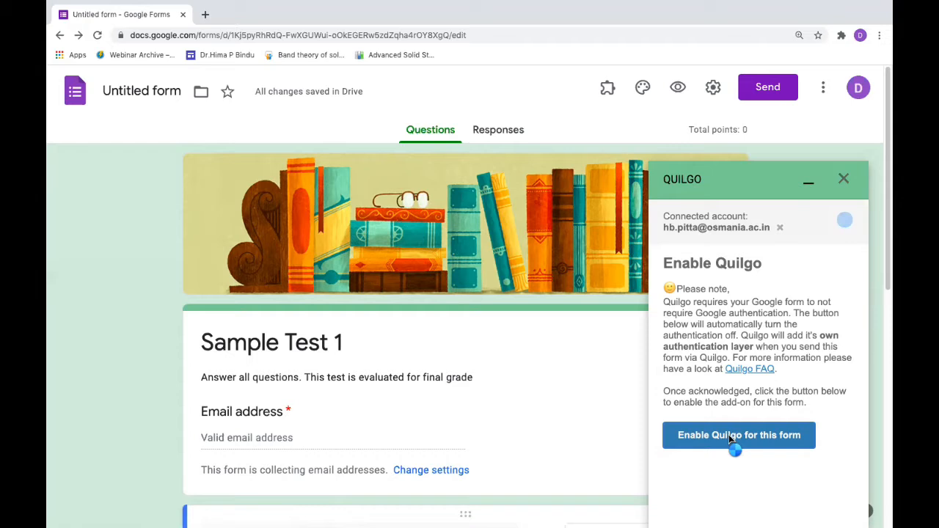
left_click(739, 435)
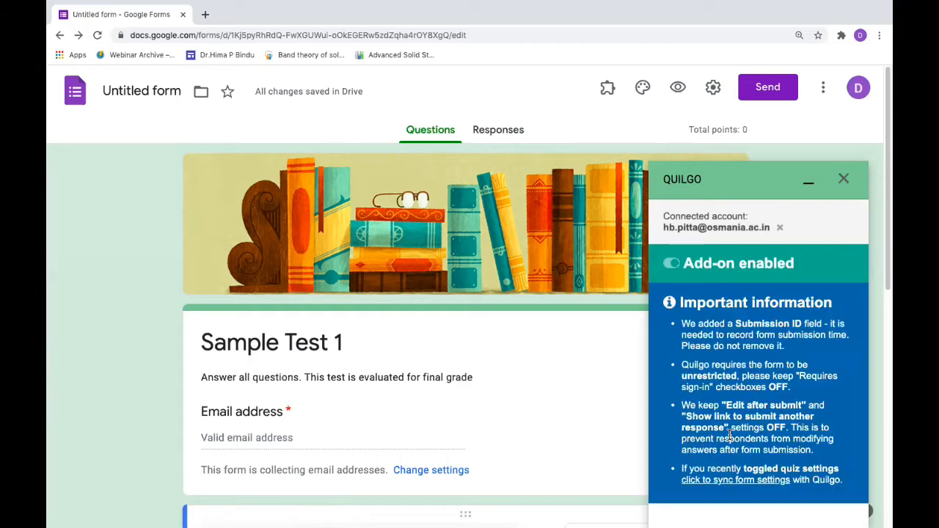
mouse_move(704, 247)
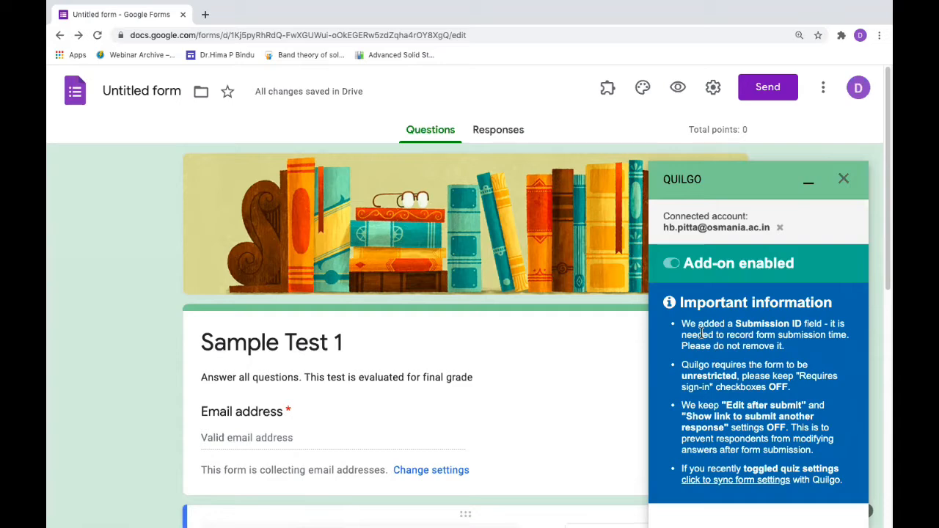
scroll("down", 3)
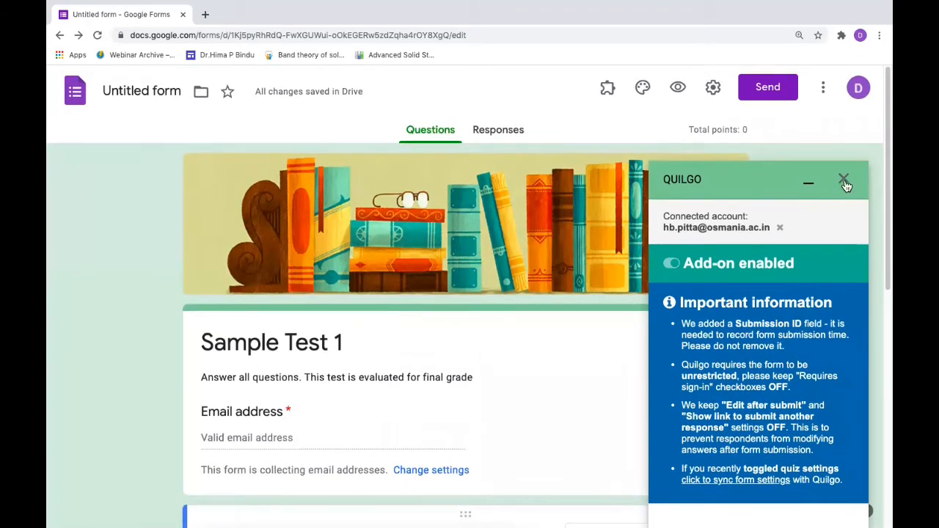
Go to quilgo.com/app in a new tab and show the tests for Sample Test 1
left_click(846, 183)
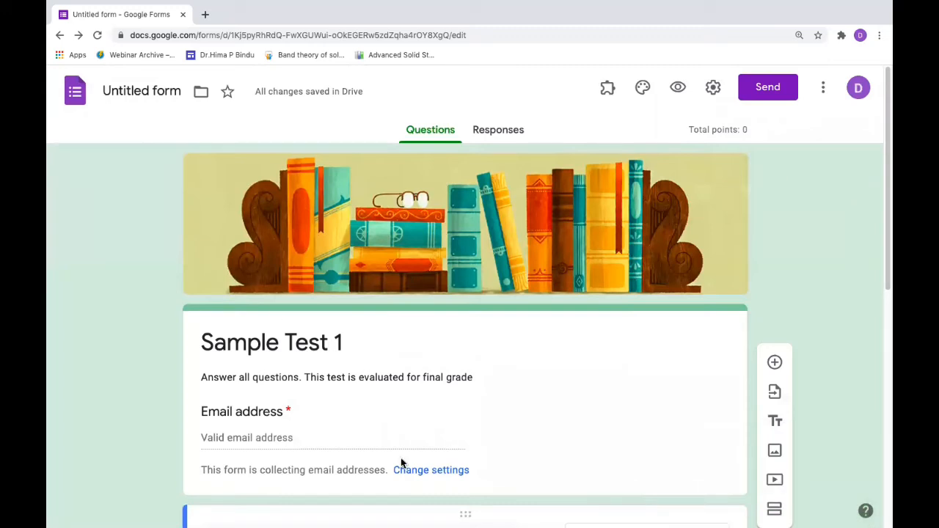
mouse_move(105, 307)
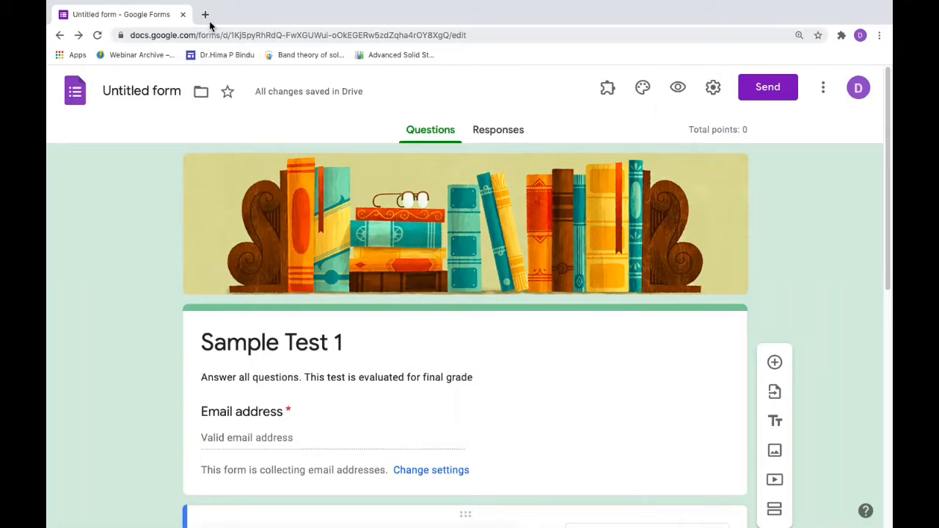
left_click(205, 14)
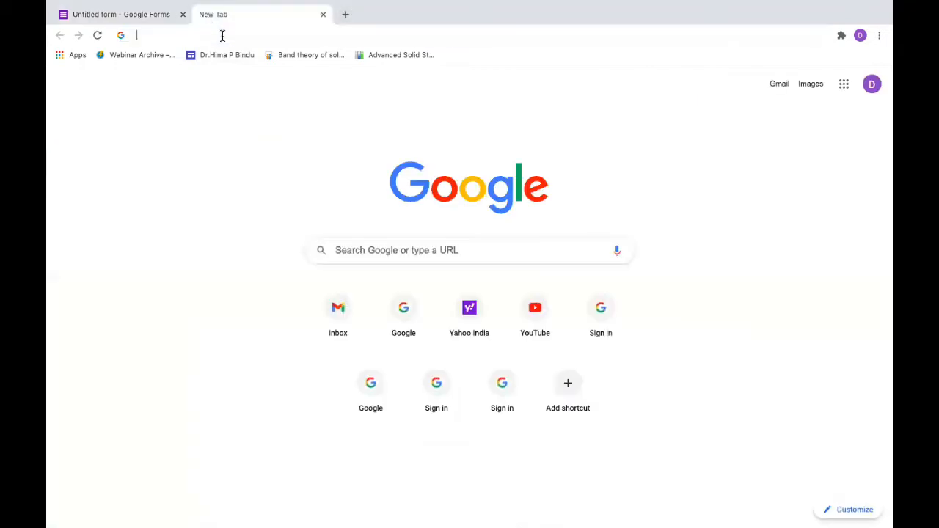
type("quilgo.com/app/")
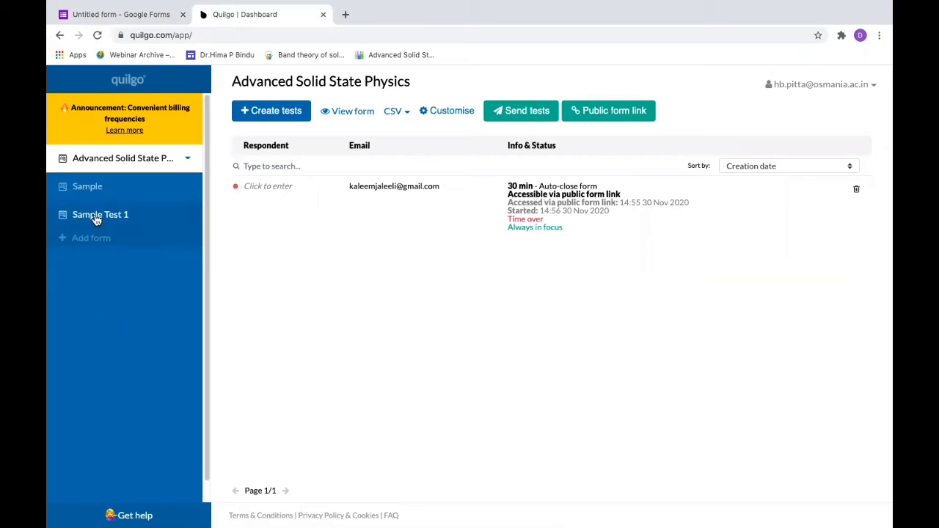
left_click(100, 214)
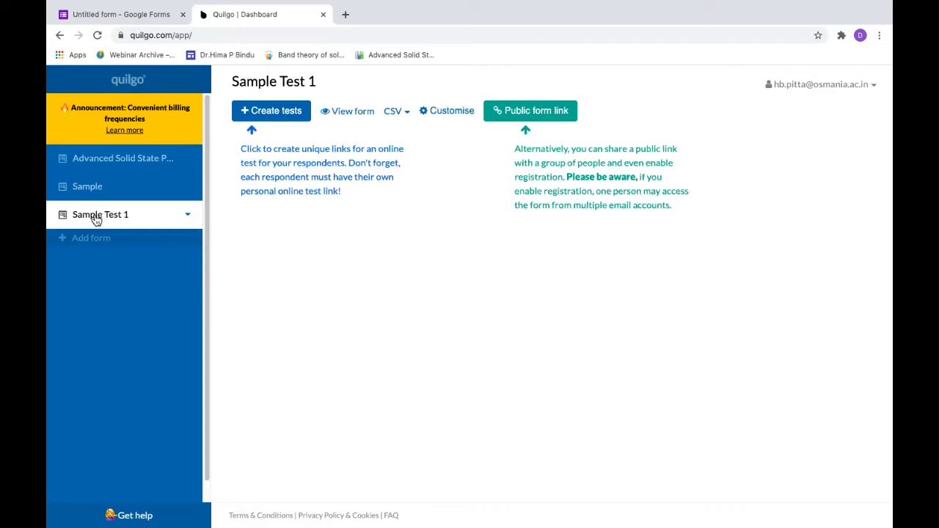
mouse_move(298, 233)
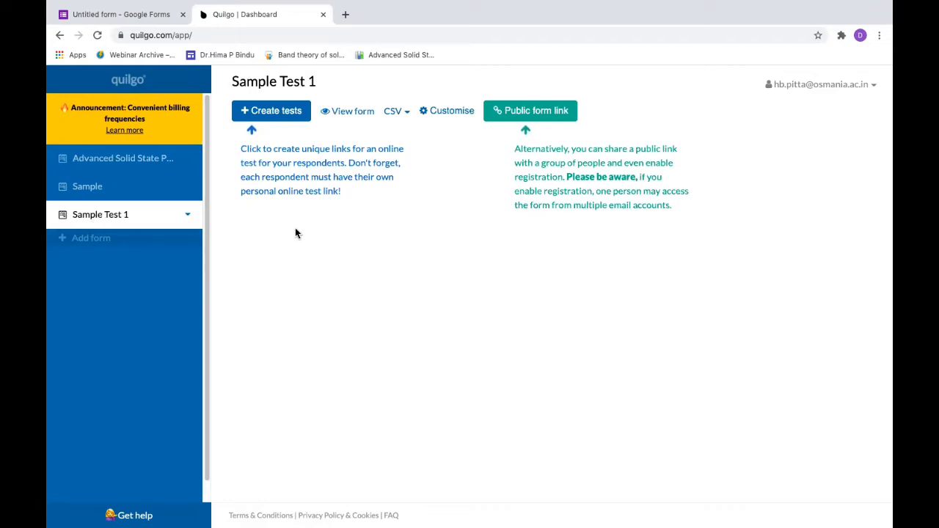
mouse_move(263, 118)
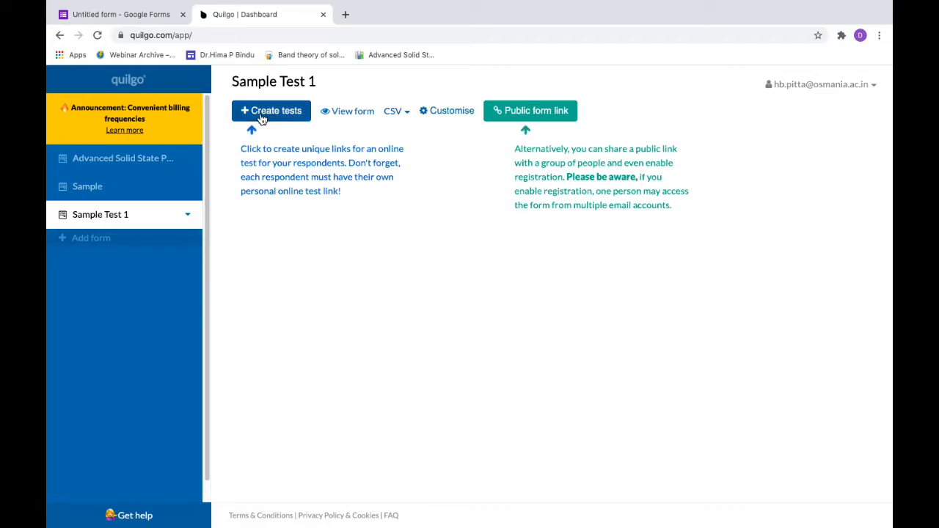
Start creating tests and add the respondent's gmail address
left_click(270, 111)
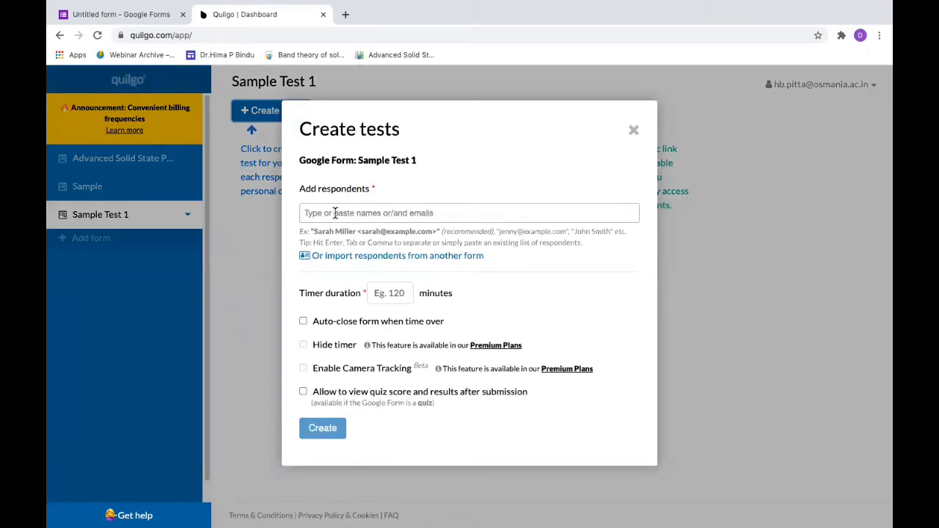
left_click(469, 213)
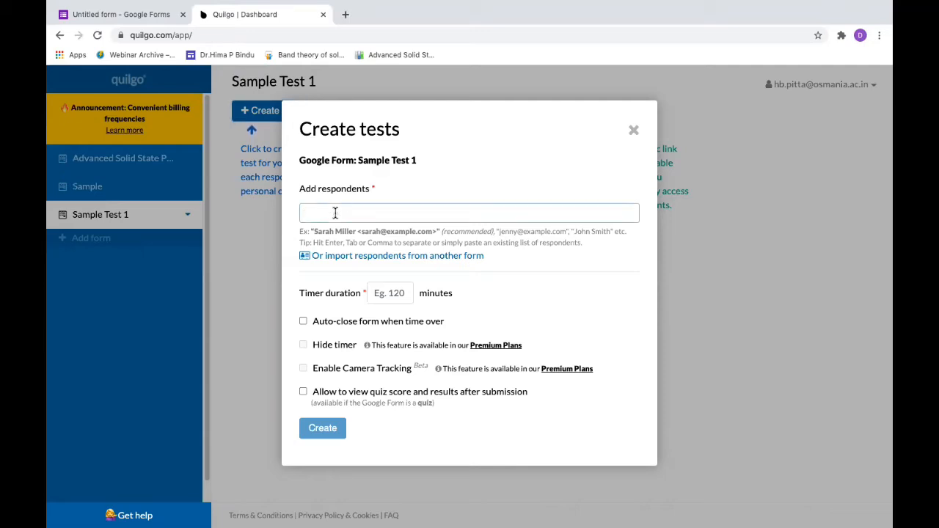
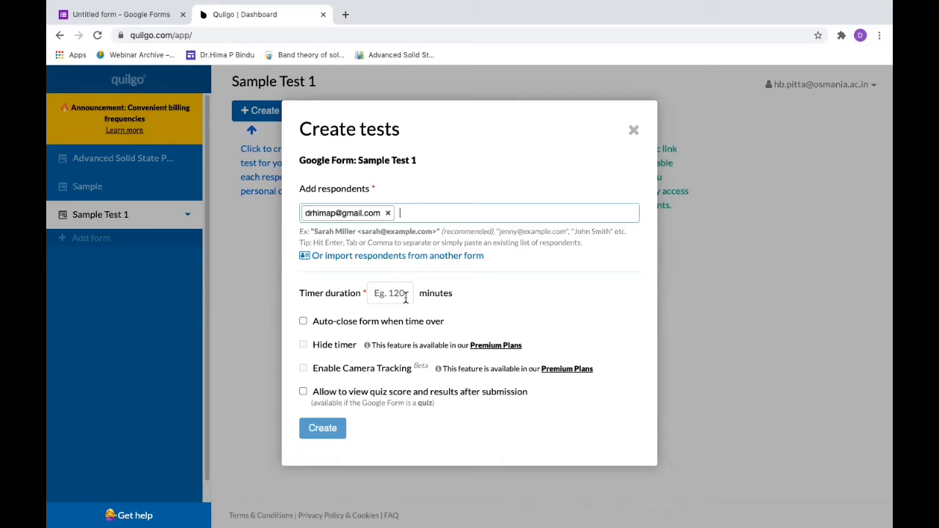
Set the timer duration to 30 minutes and create the test
left_click(390, 293)
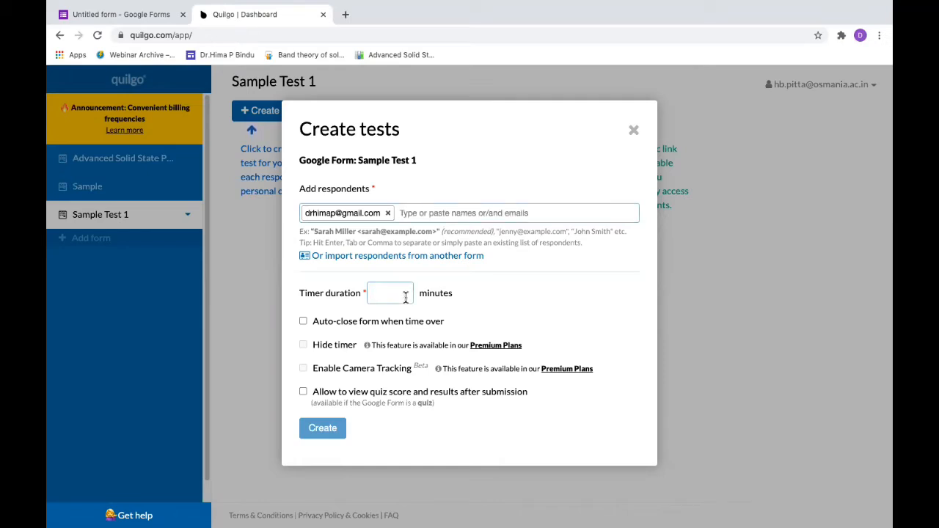
type("30")
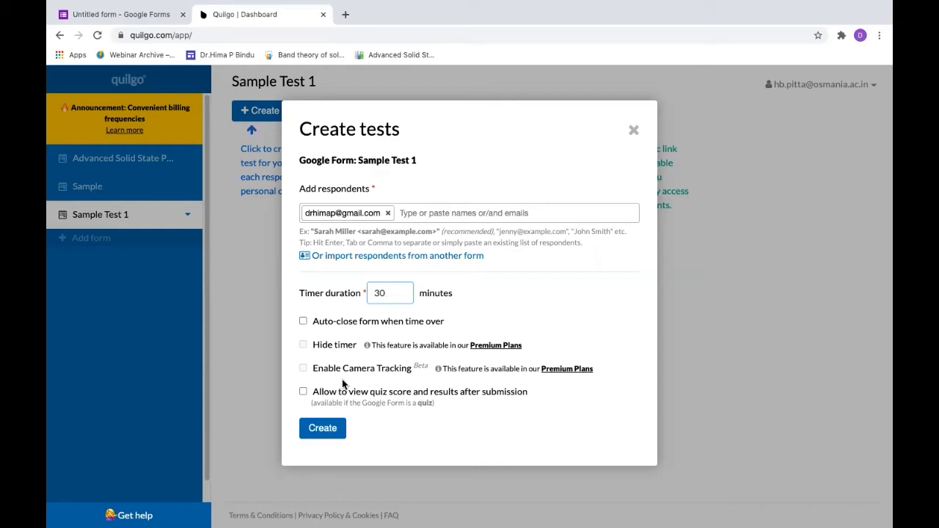
mouse_move(448, 392)
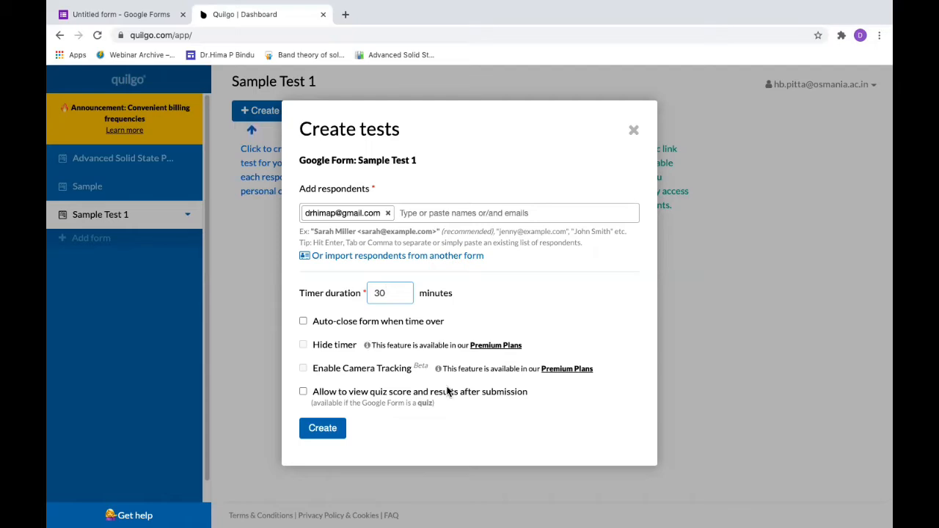
mouse_move(397, 378)
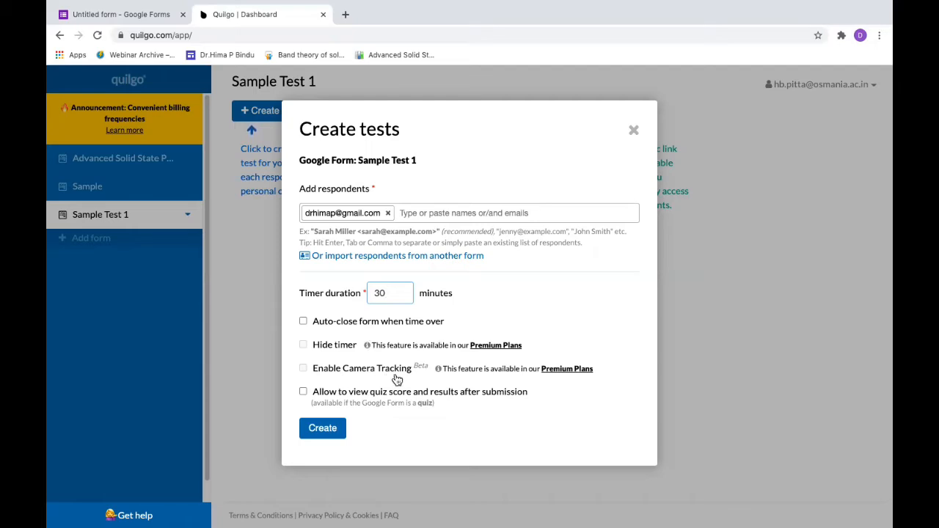
mouse_move(560, 389)
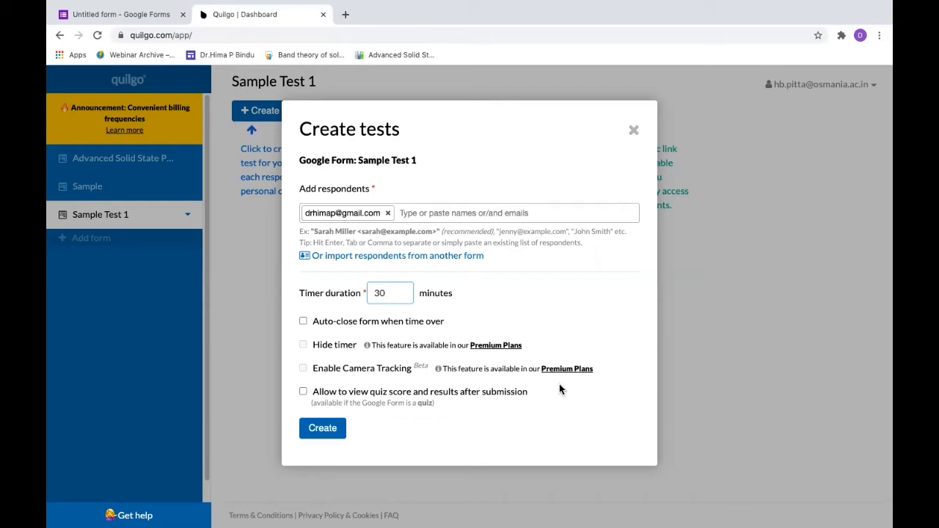
mouse_move(558, 376)
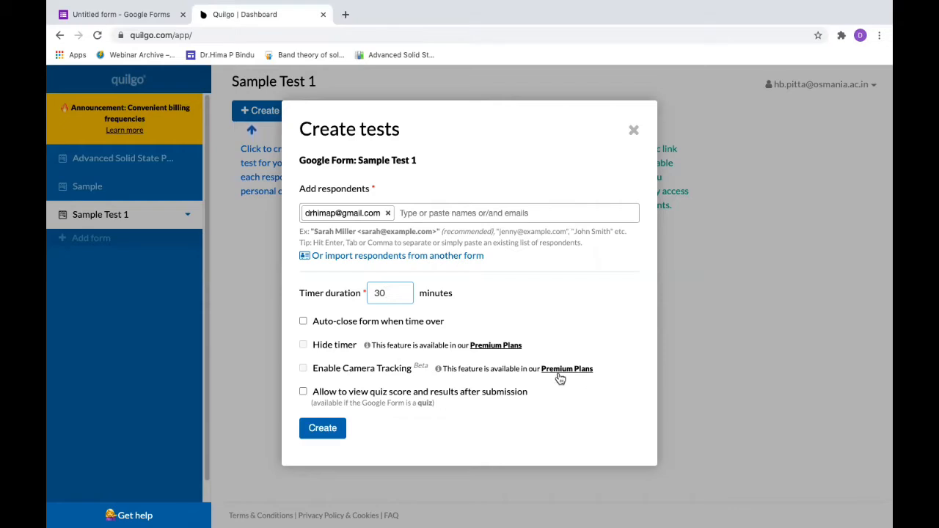
mouse_move(580, 389)
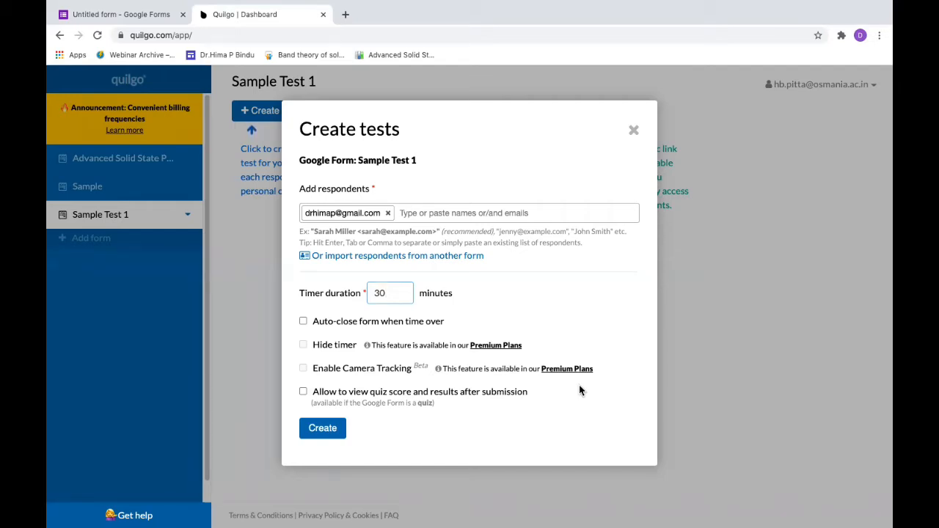
mouse_move(534, 387)
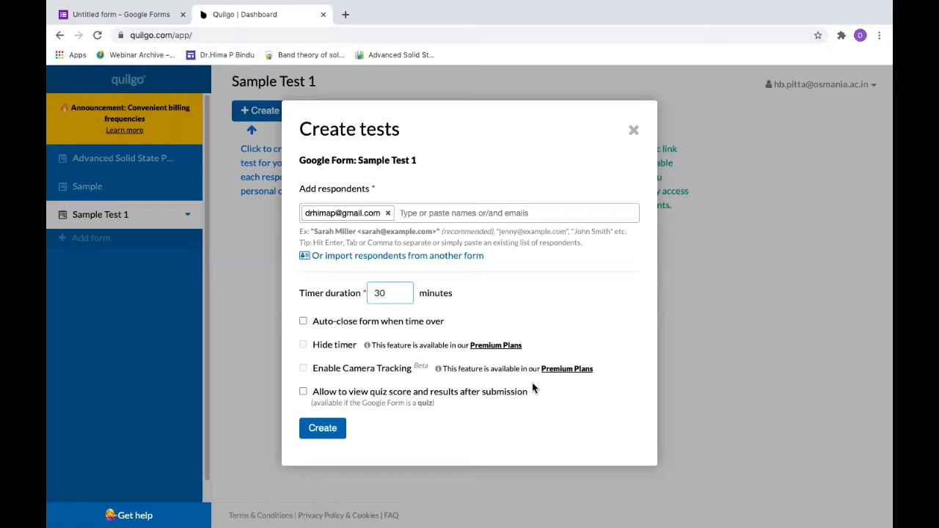
mouse_move(304, 382)
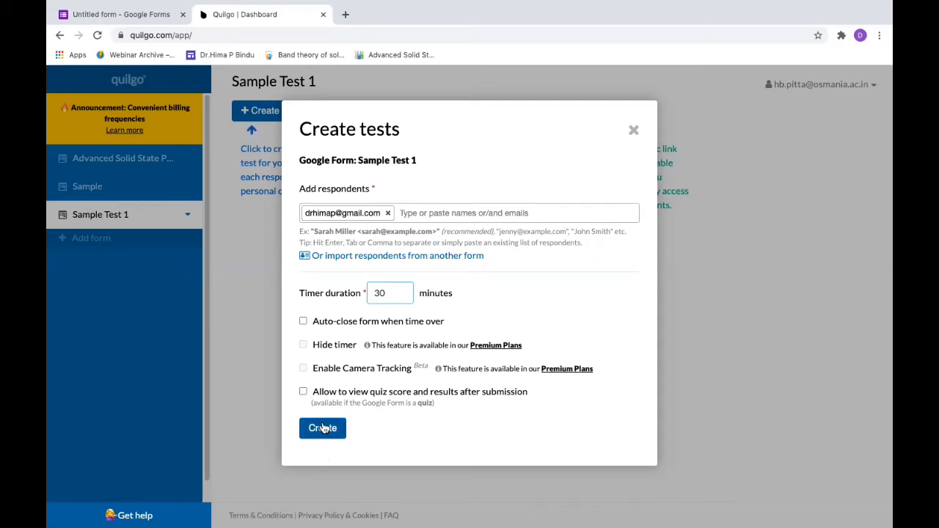
left_click(322, 429)
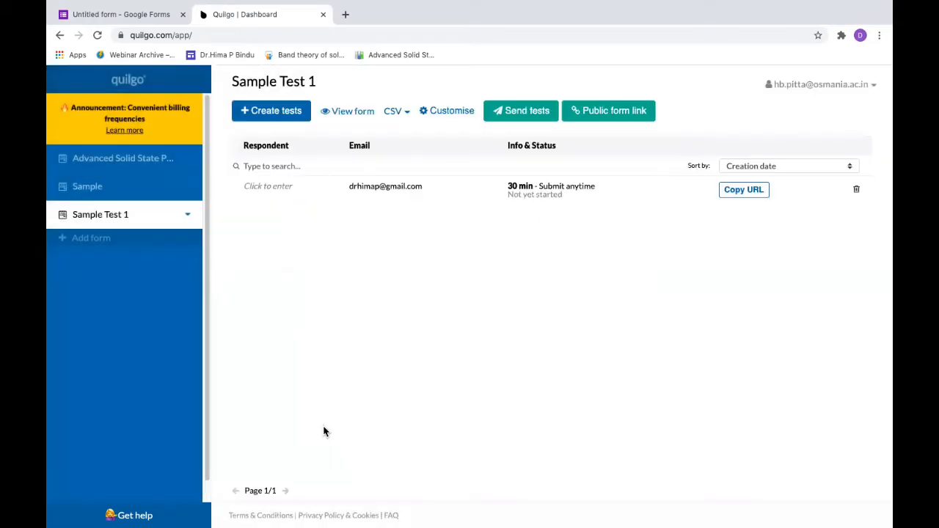
mouse_move(433, 330)
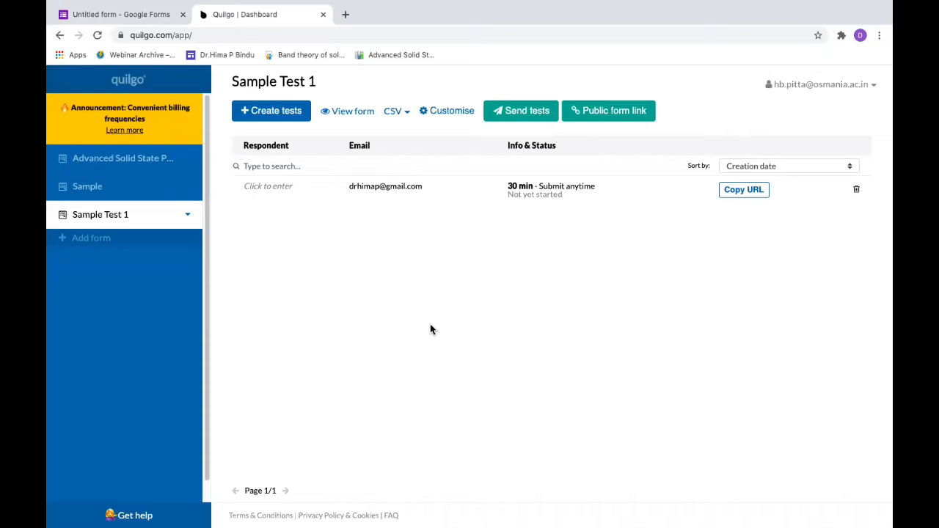
mouse_move(431, 300)
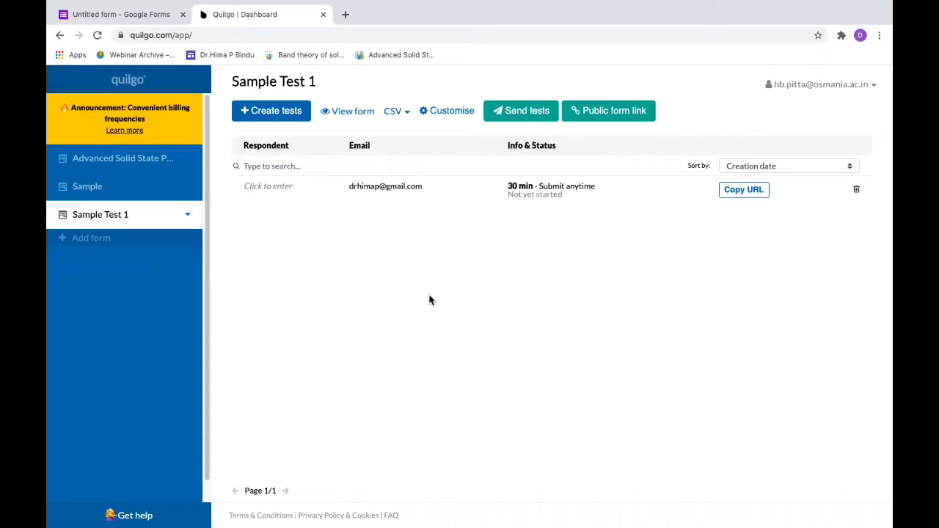
mouse_move(615, 132)
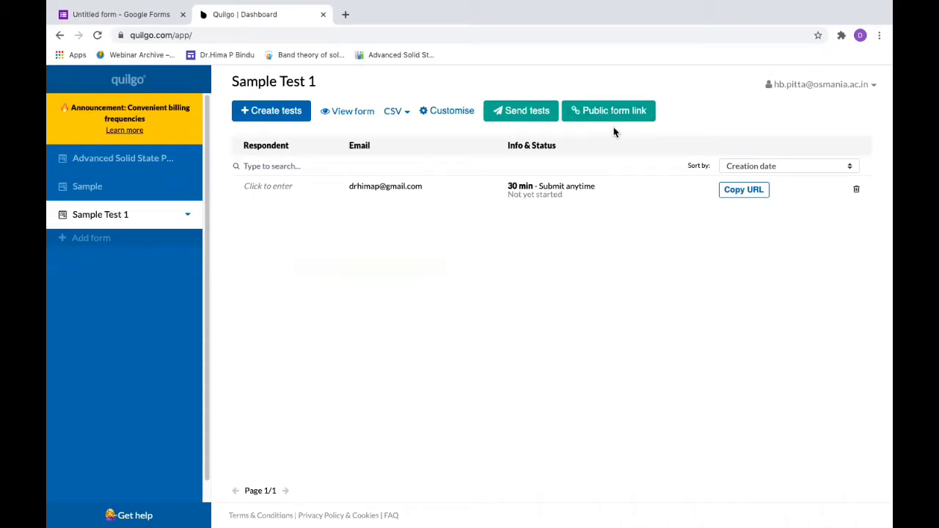
Copy Sample Test 1's public form link, then the respondent's personal timed test link
left_click(609, 111)
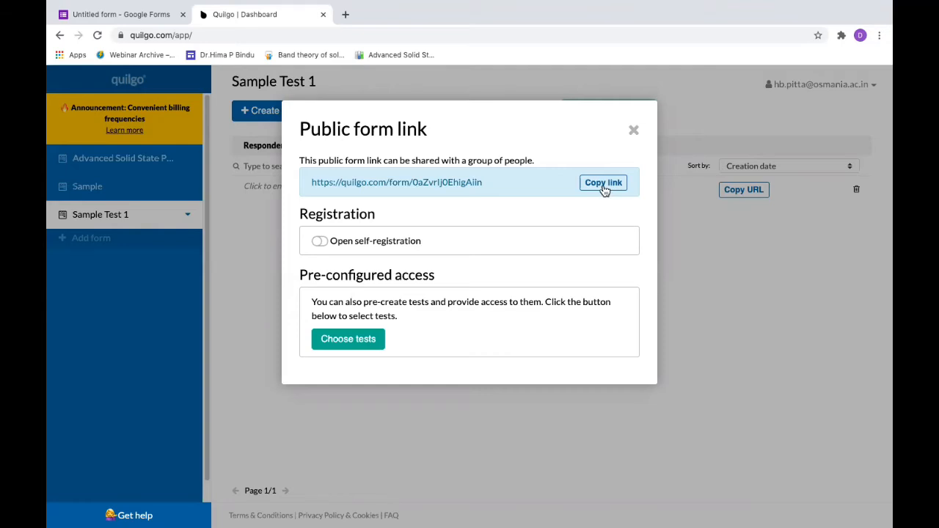
left_click(603, 183)
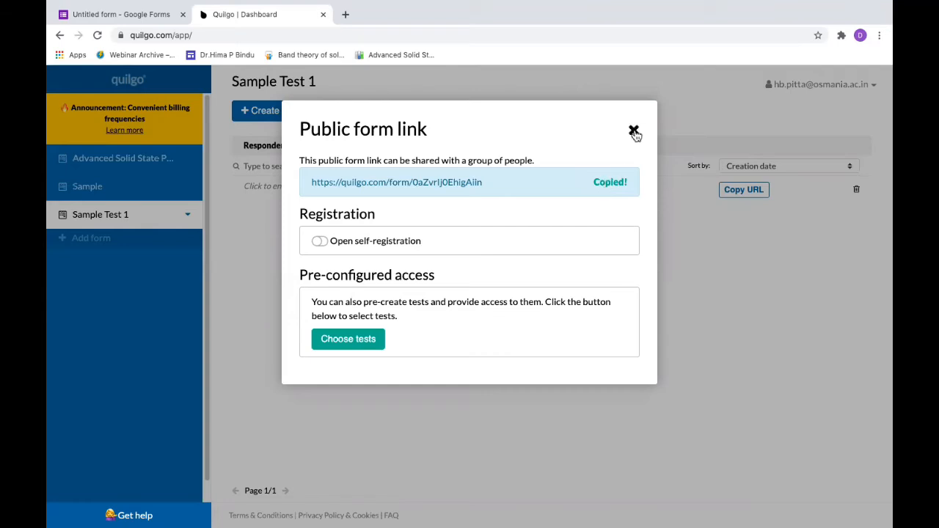
left_click(636, 131)
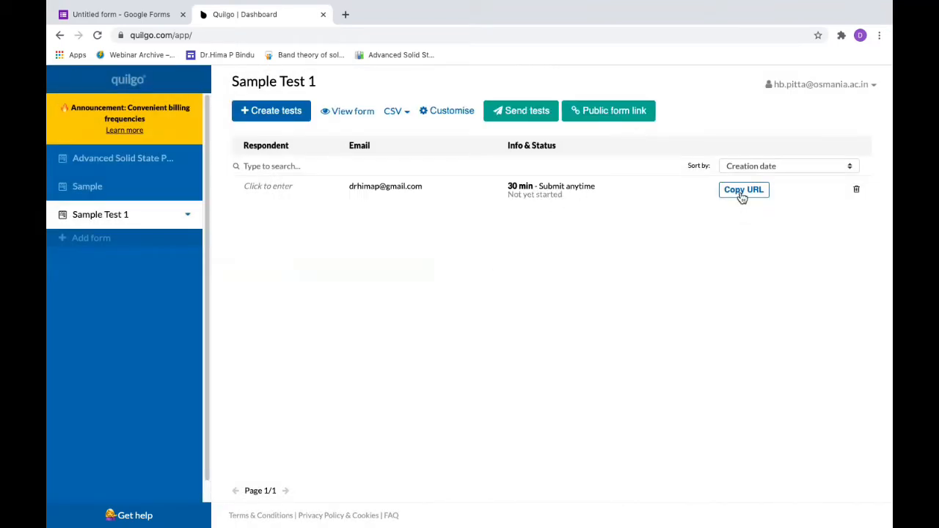
left_click(744, 191)
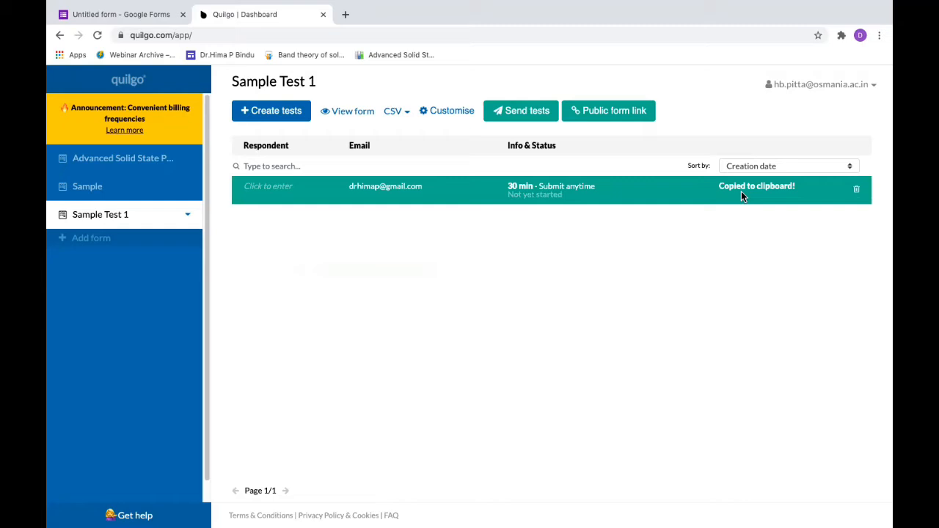
mouse_move(697, 206)
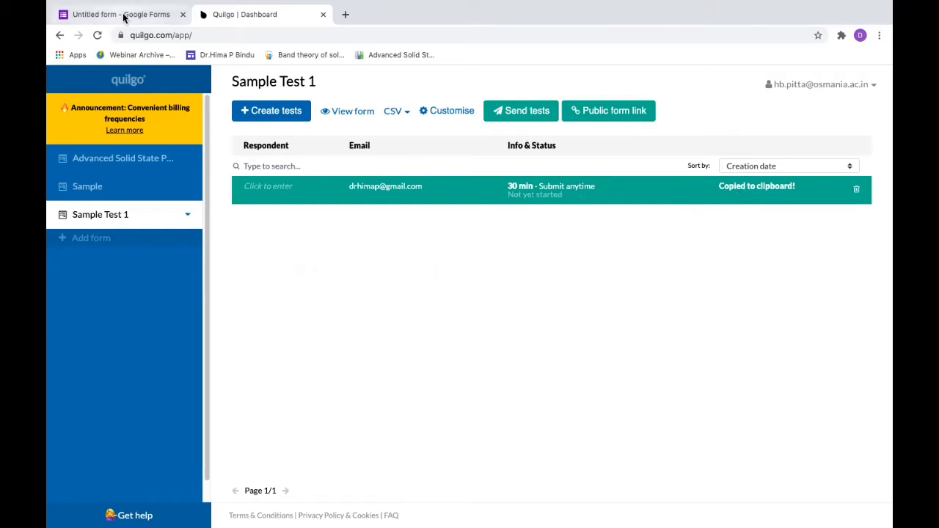
Return to the Google Forms tab and scroll down to the Submission ID field
left_click(121, 14)
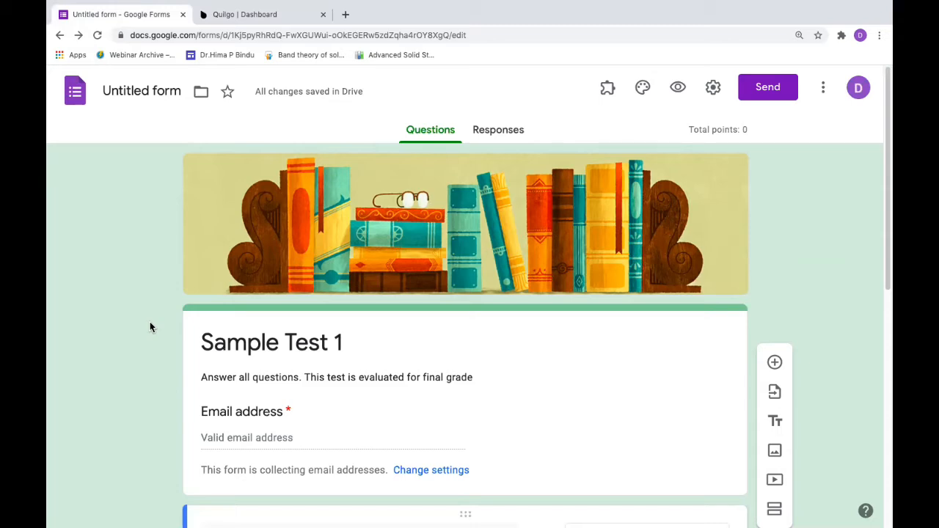
scroll("down", 3)
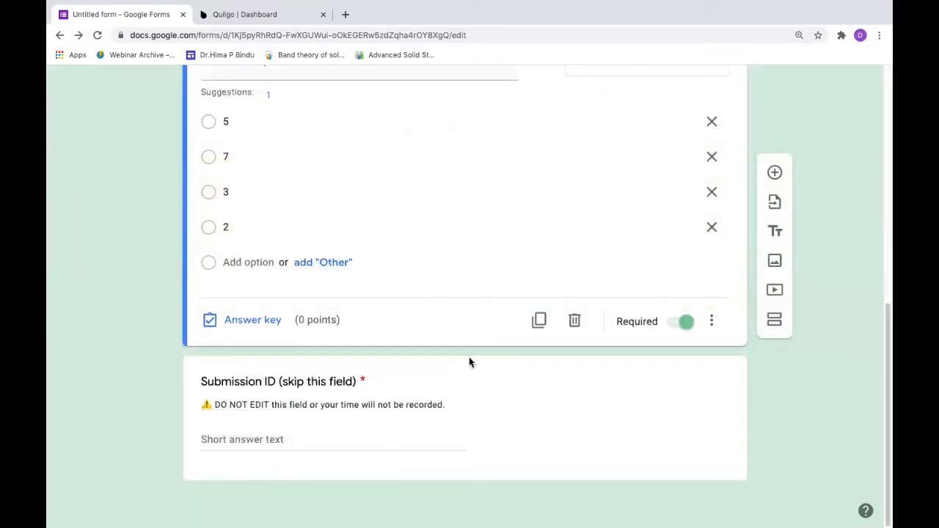
scroll("down", 3)
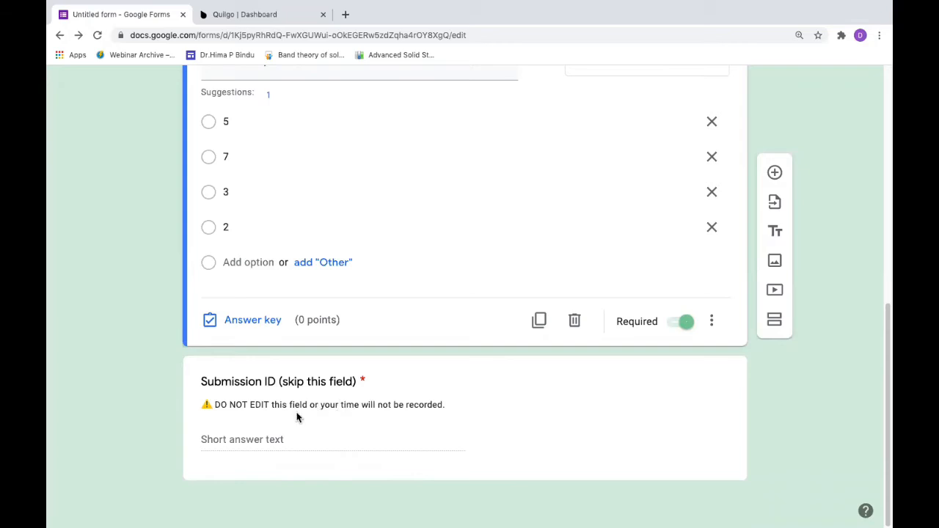
mouse_move(290, 439)
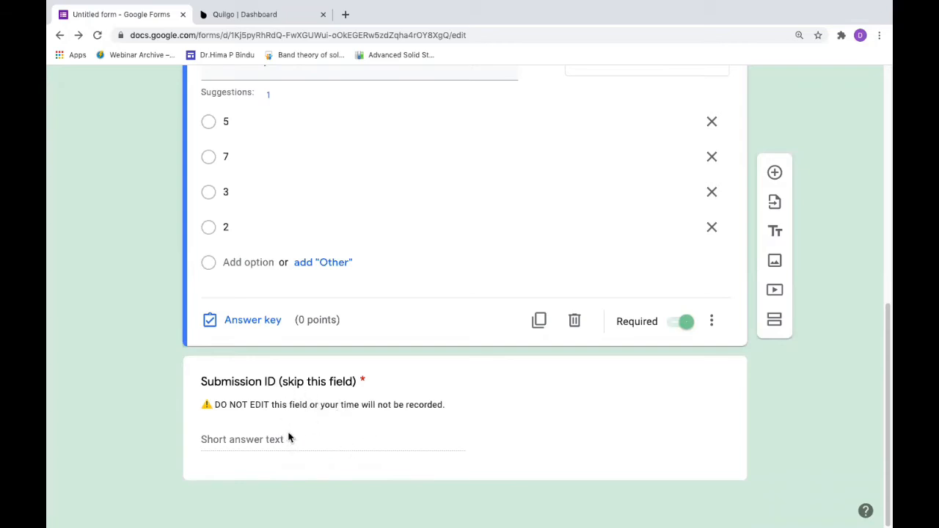
mouse_move(366, 416)
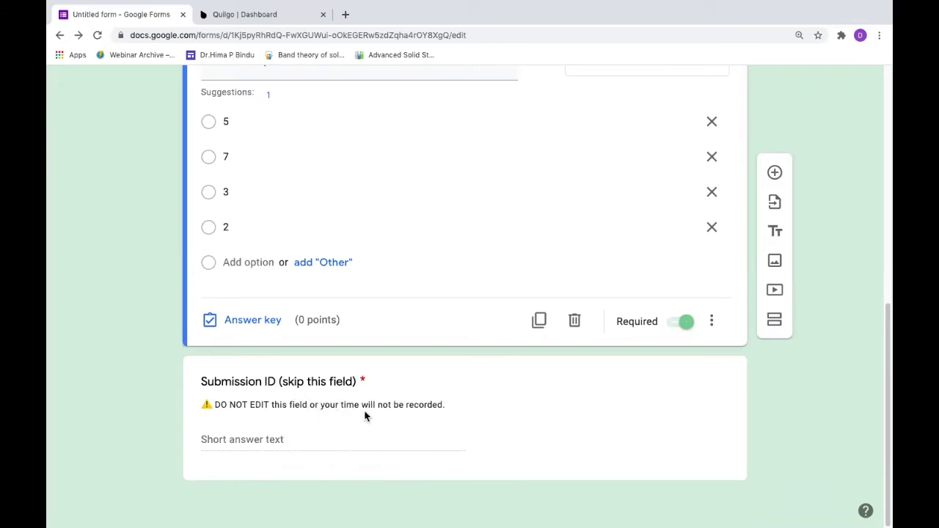
mouse_move(281, 452)
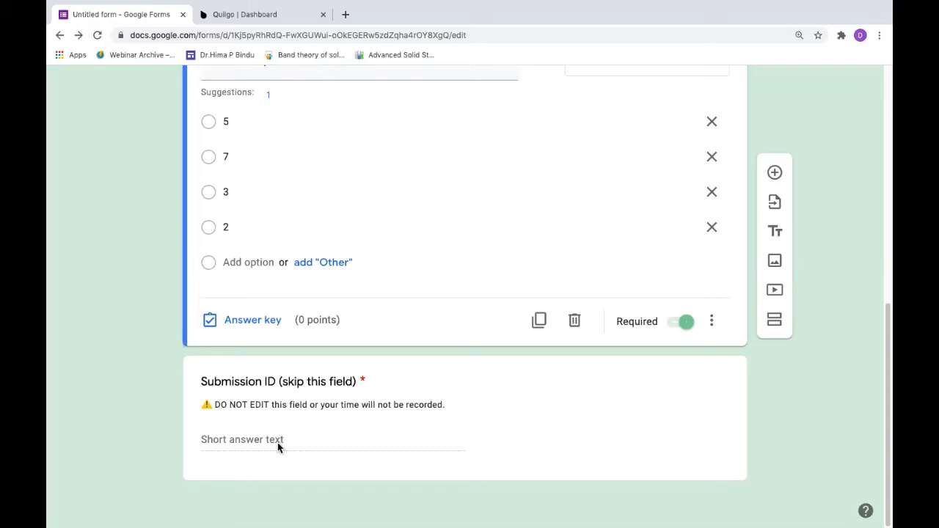
mouse_move(192, 433)
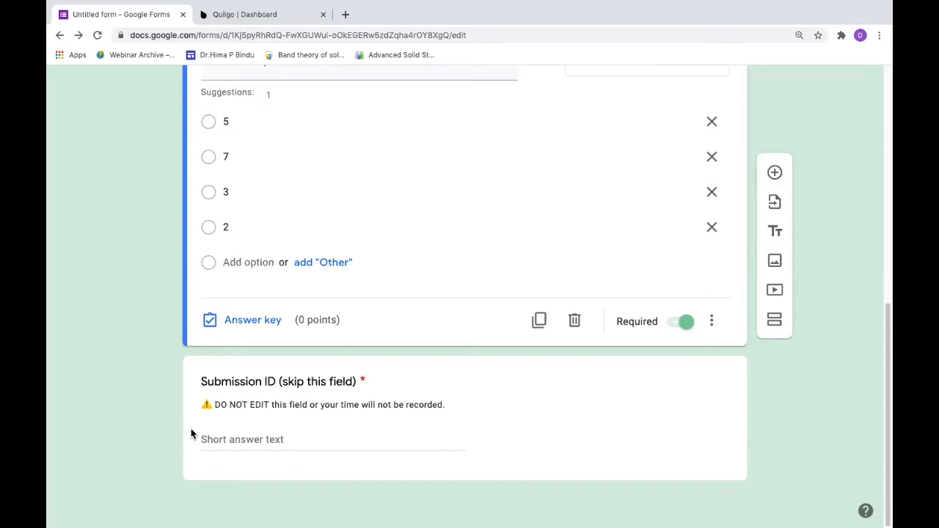
mouse_move(373, 451)
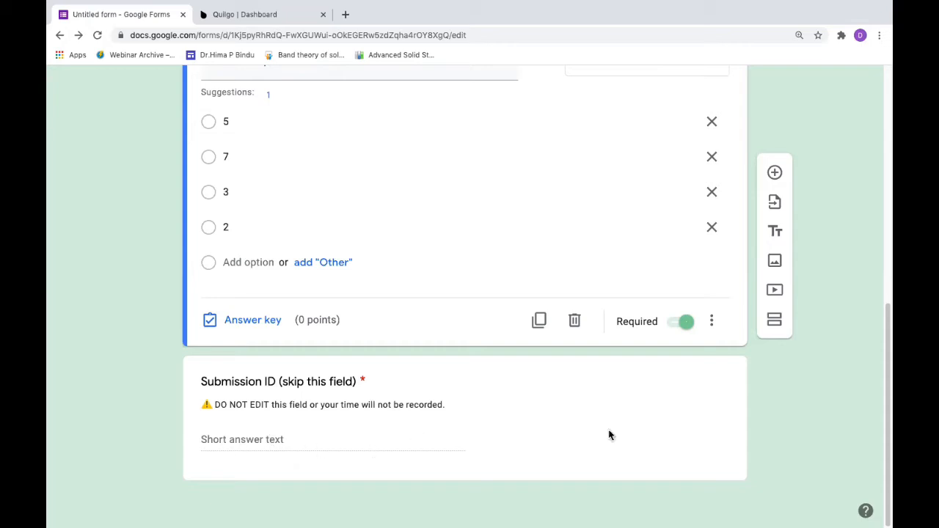
mouse_move(821, 428)
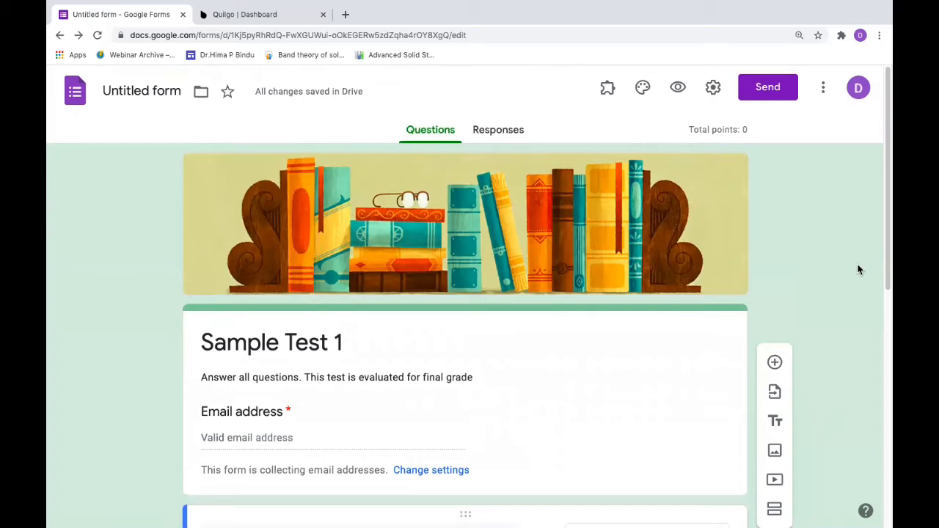
mouse_move(775, 268)
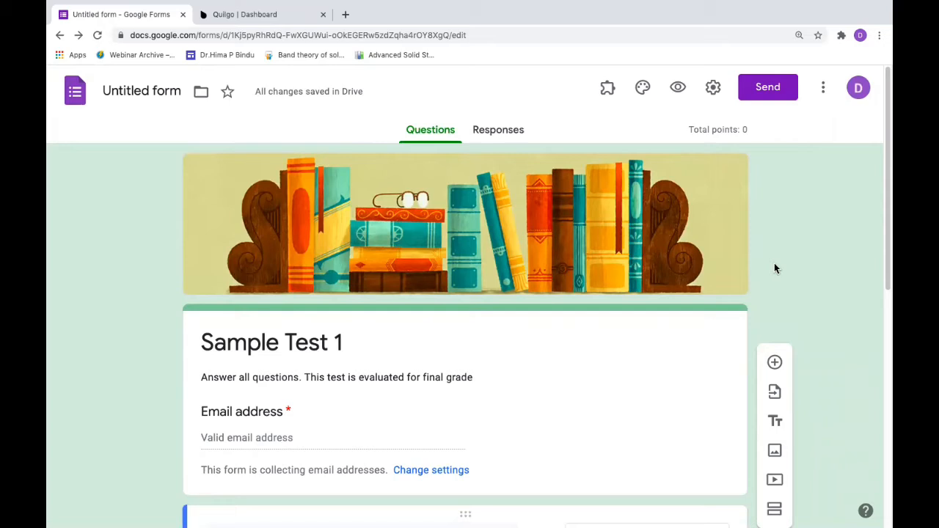
mouse_move(801, 425)
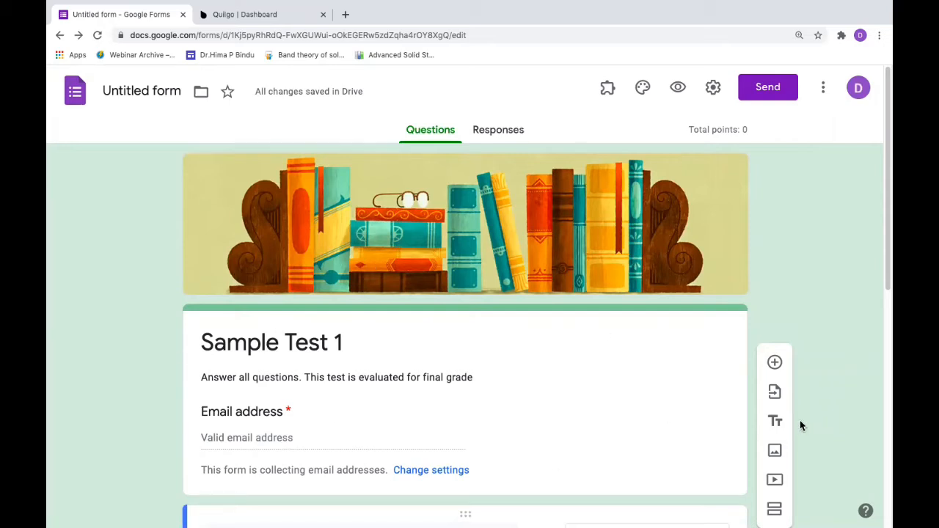
mouse_move(826, 312)
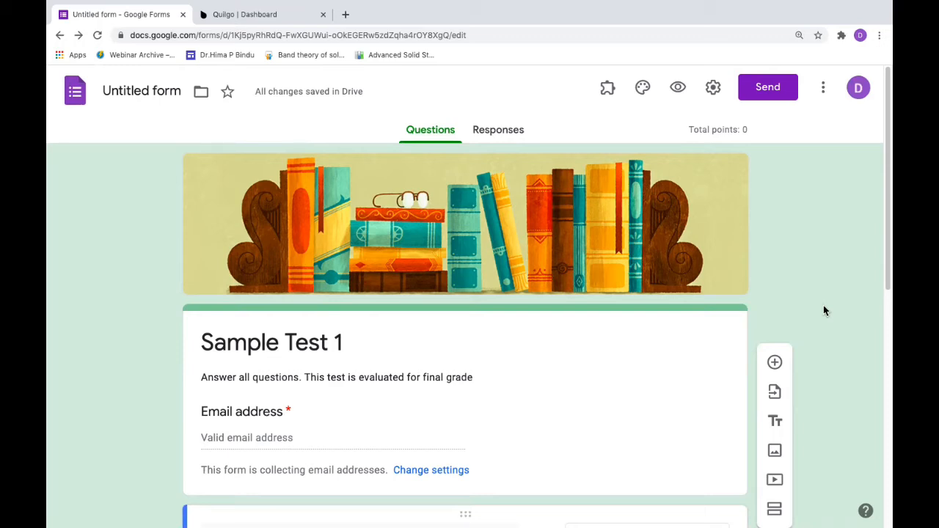
mouse_move(531, 80)
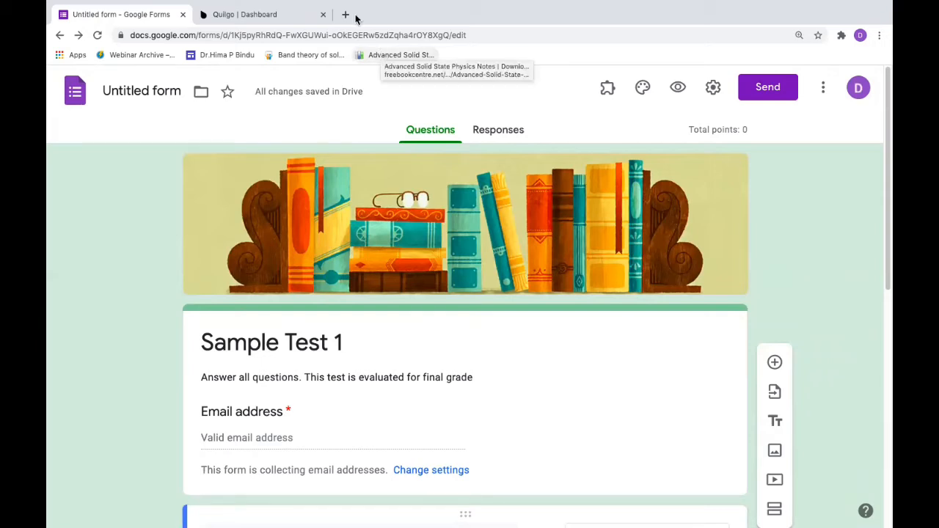
mouse_move(346, 15)
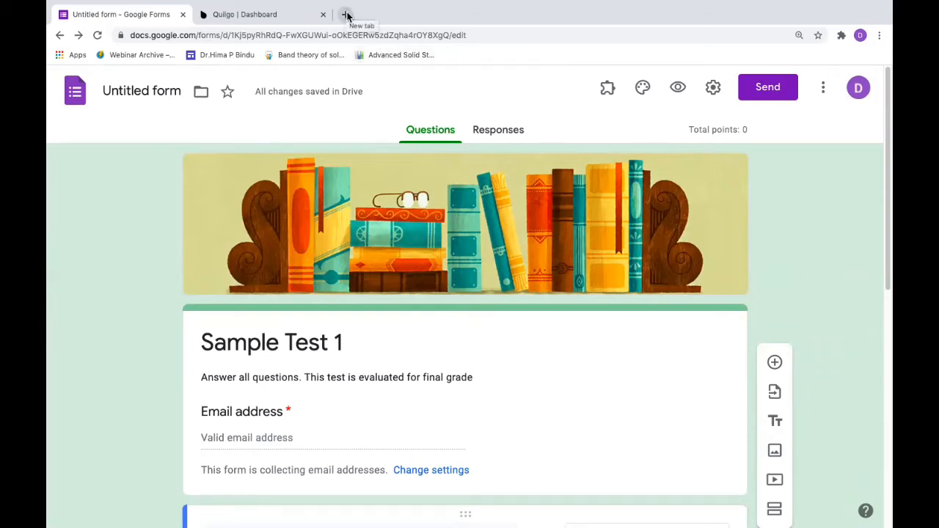
Visit the copied quilgo.com test link in a new tab and start the timed form
left_click(342, 14)
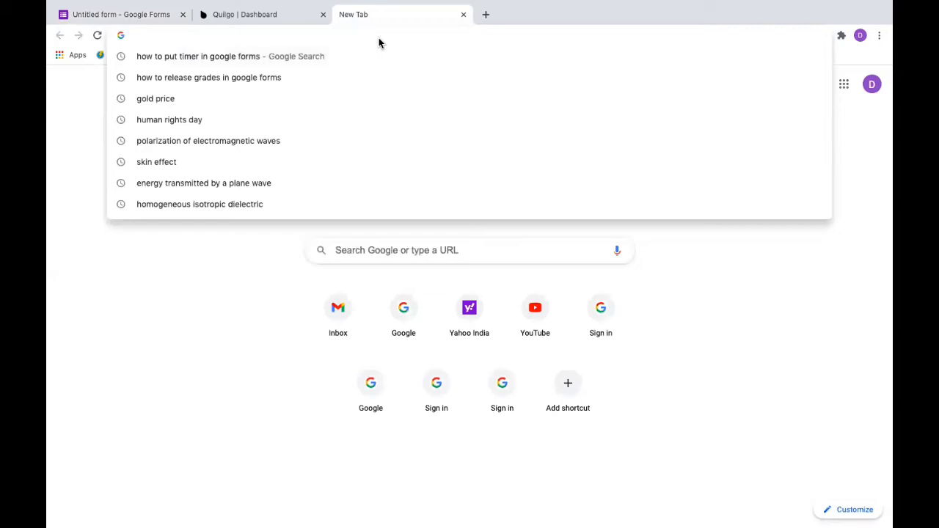
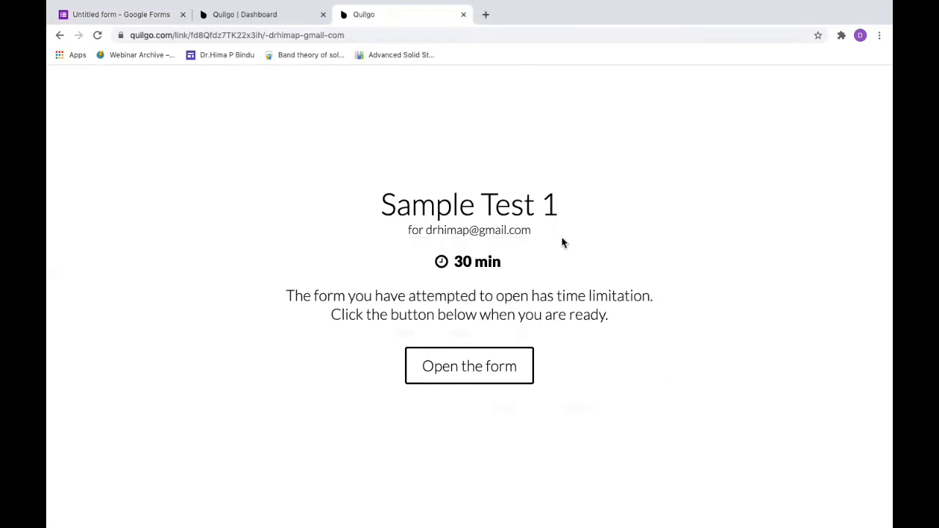
mouse_move(470, 291)
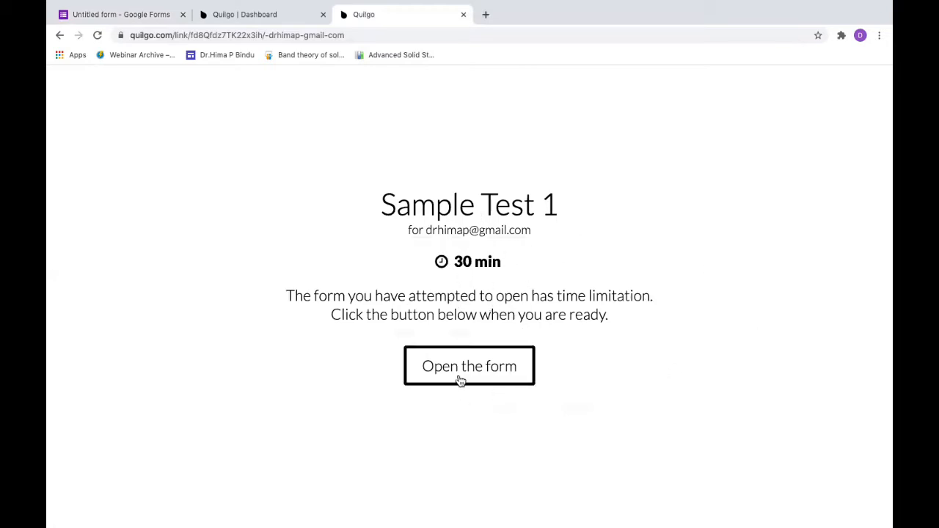
left_click(469, 366)
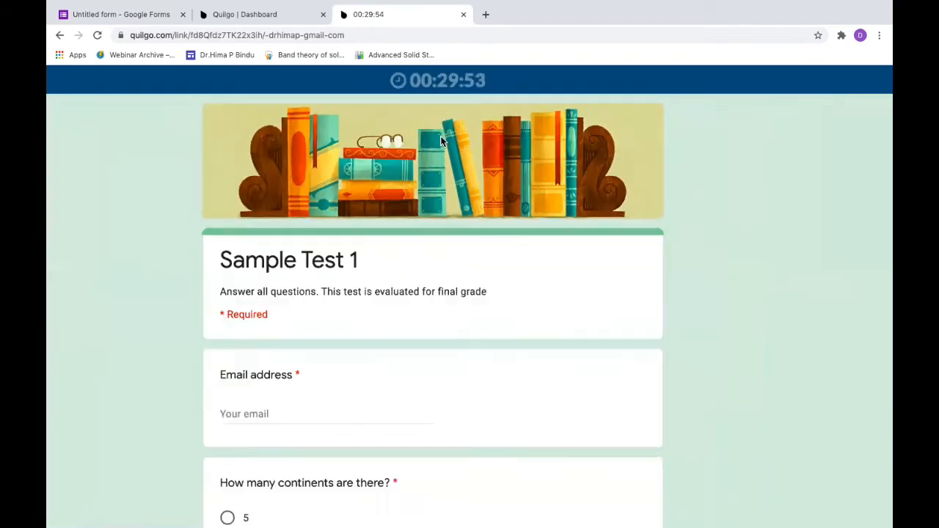
Scroll through the live Sample Test 1 form with its 30-minute countdown
scroll("down", 3)
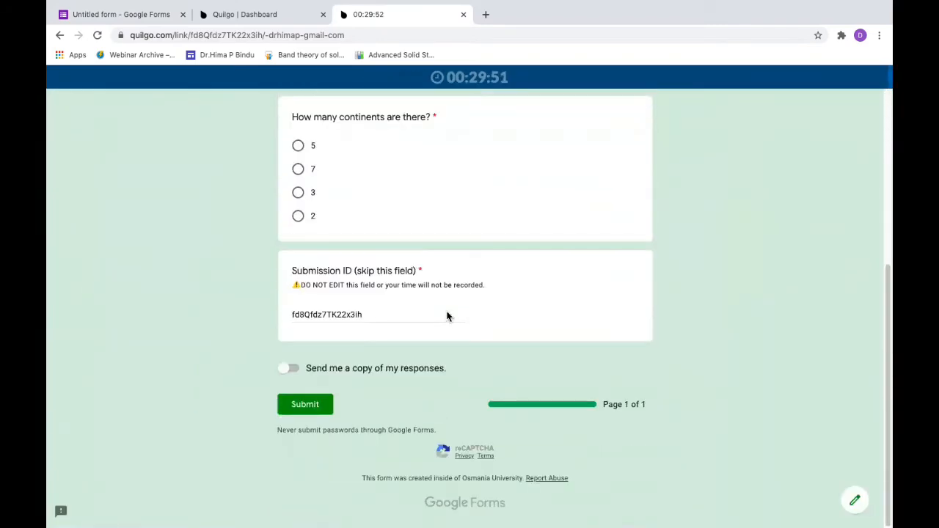
mouse_move(304, 404)
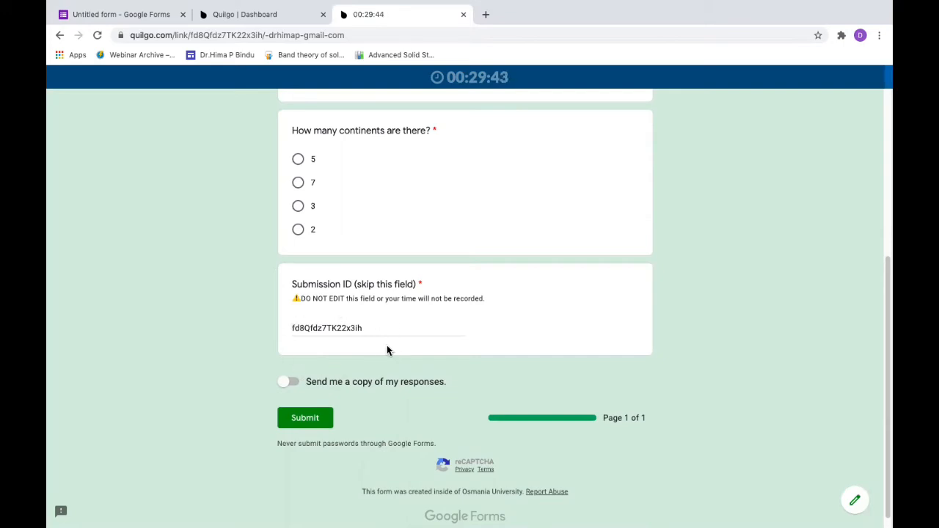
mouse_move(811, 200)
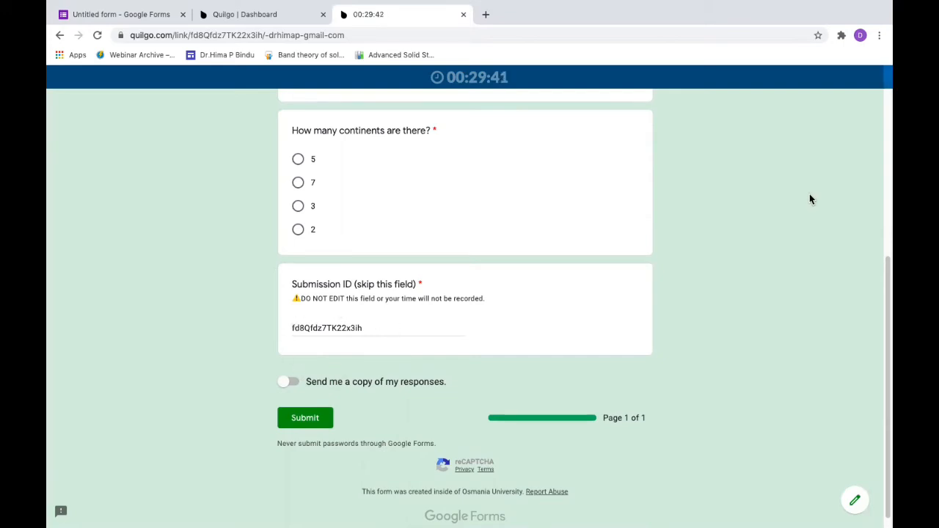
scroll("up", 3)
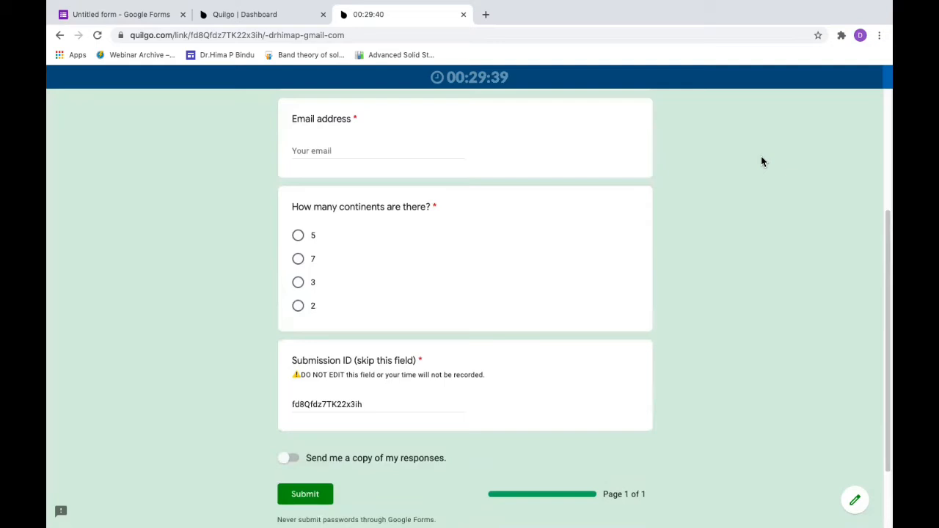
scroll("up", 3)
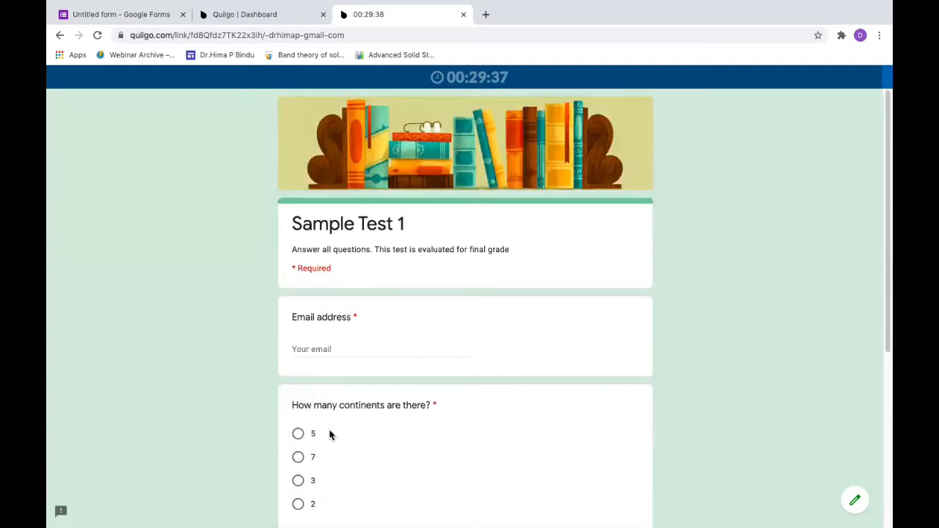
scroll("down", 3)
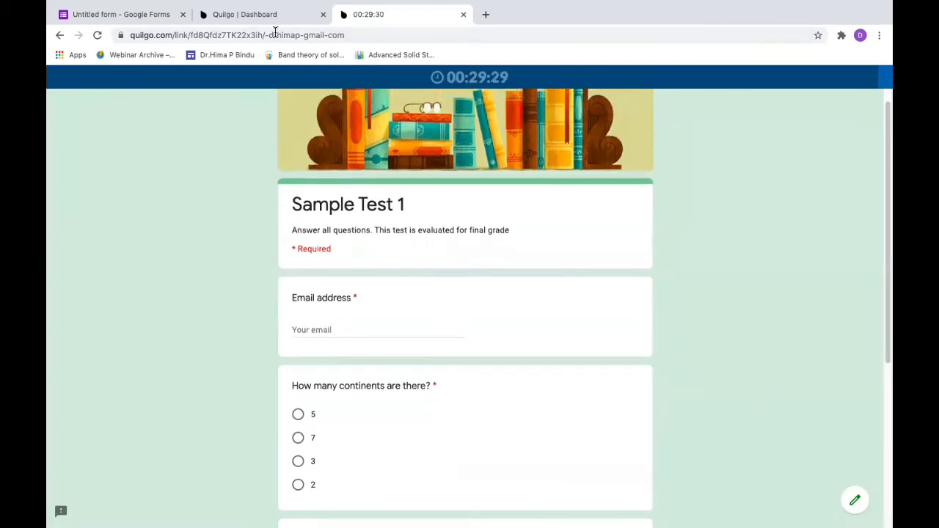
mouse_move(256, 14)
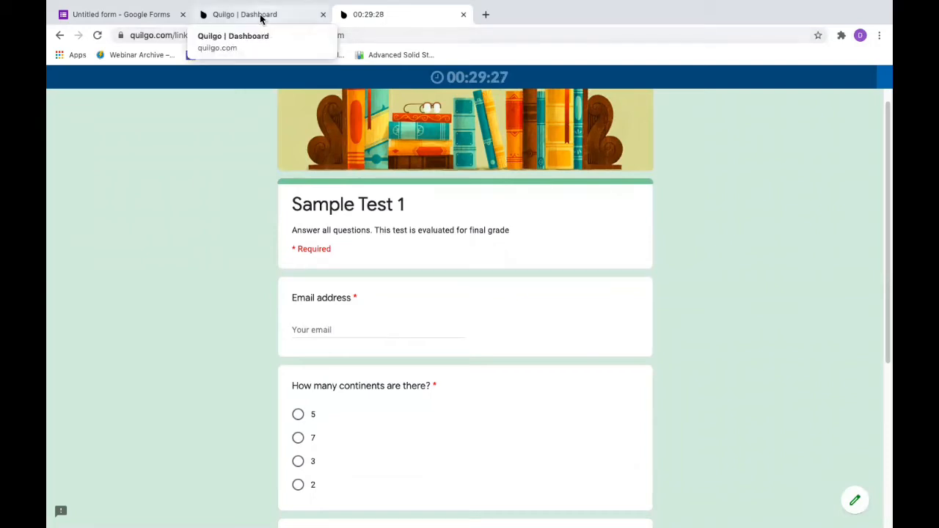
Back in the form editor, search the marketplace for 'Hy' and bring up the Hypatia add-on page
left_click(118, 14)
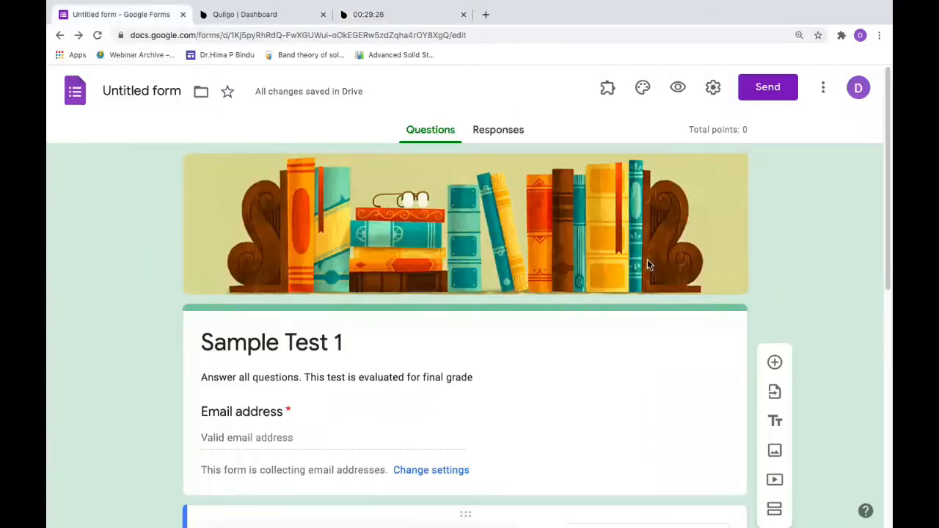
mouse_move(822, 88)
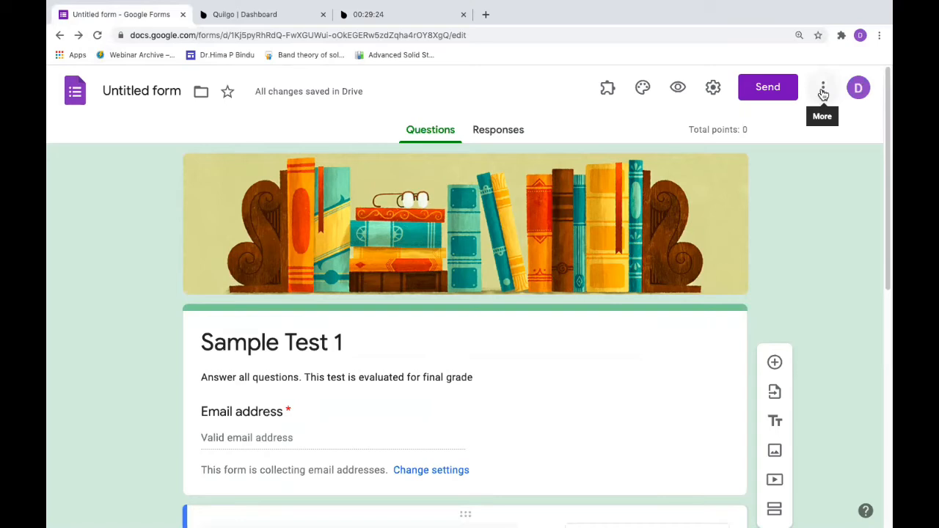
left_click(823, 87)
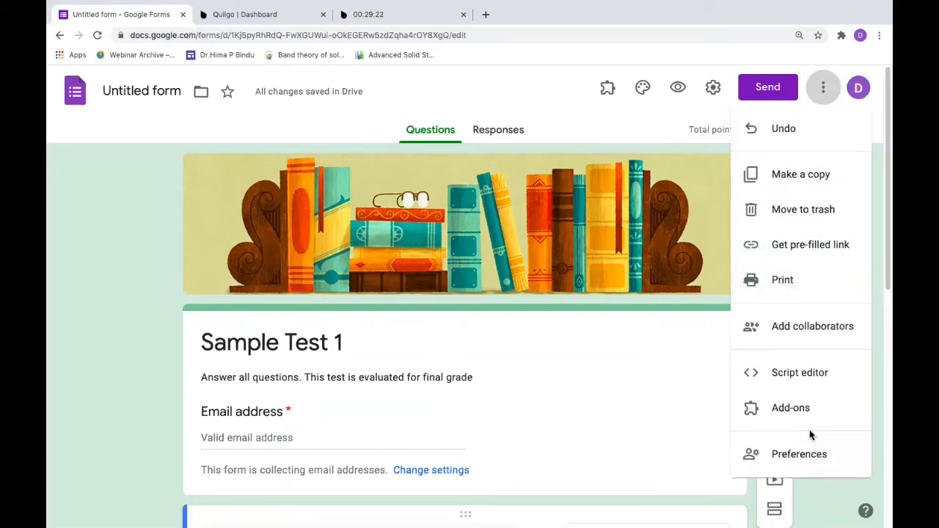
mouse_move(798, 414)
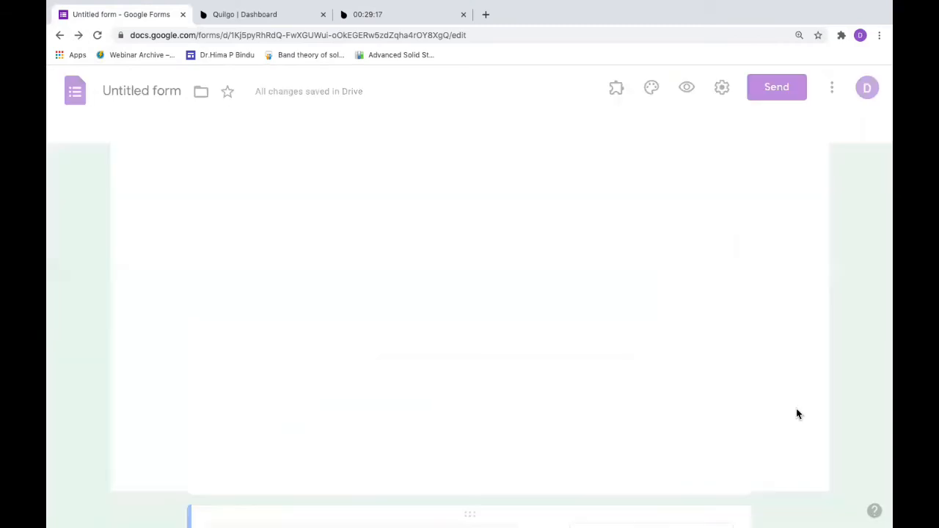
mouse_move(442, 212)
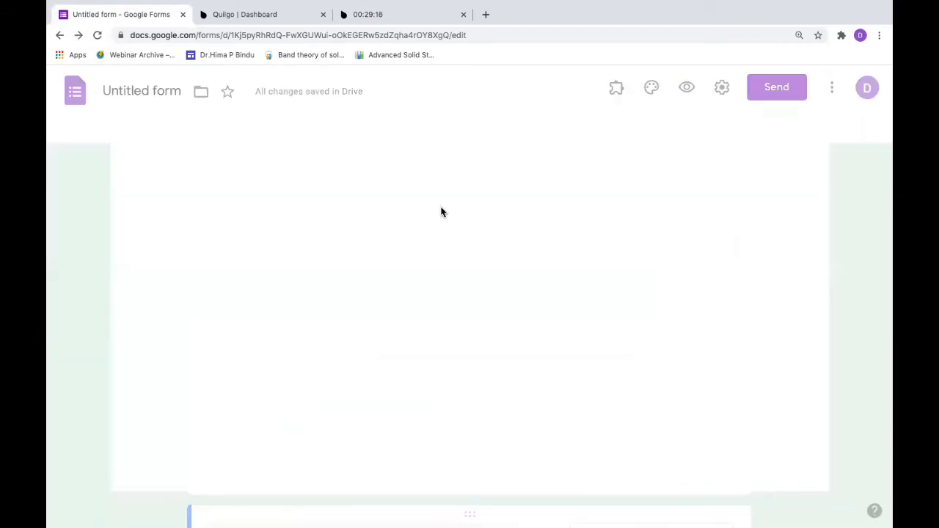
left_click(616, 87)
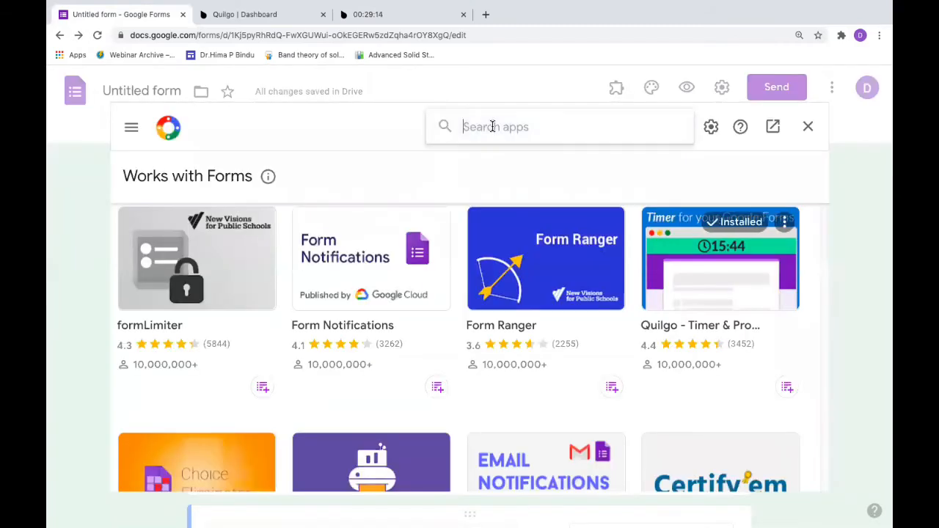
type("Hy")
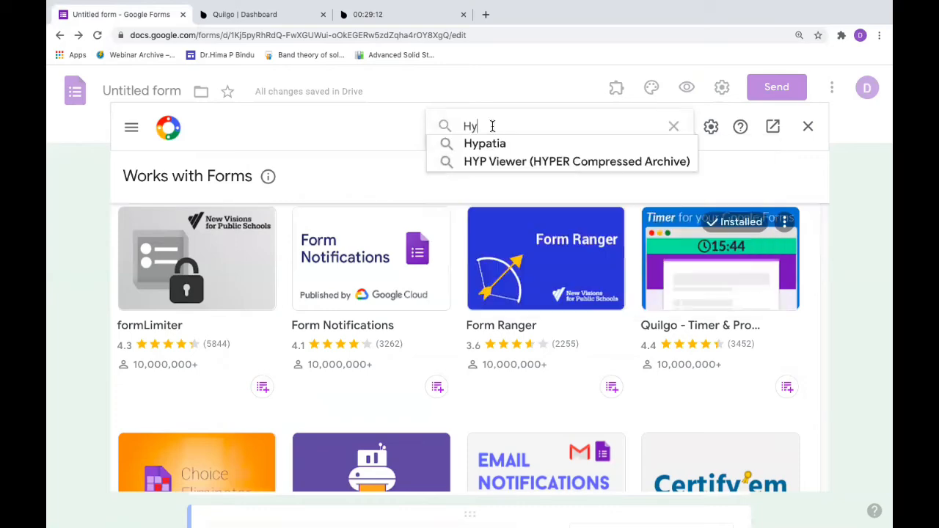
left_click(484, 143)
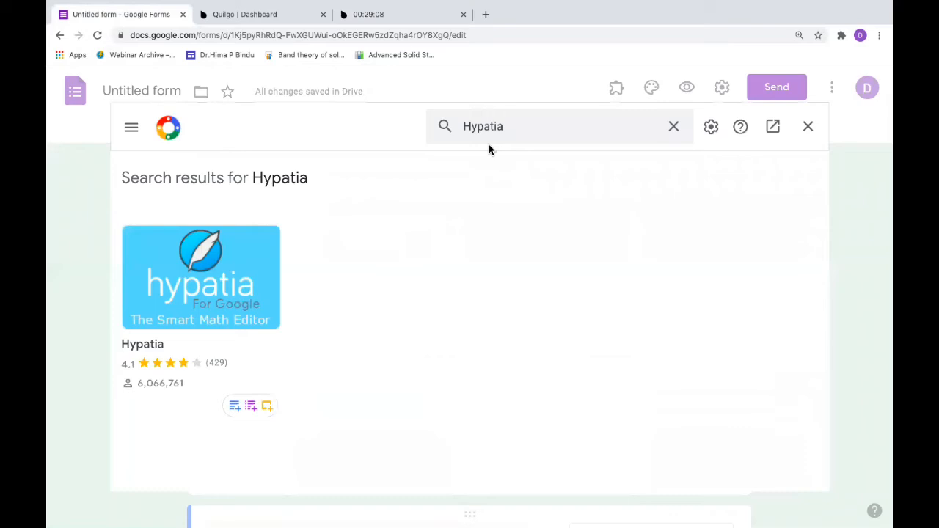
mouse_move(245, 285)
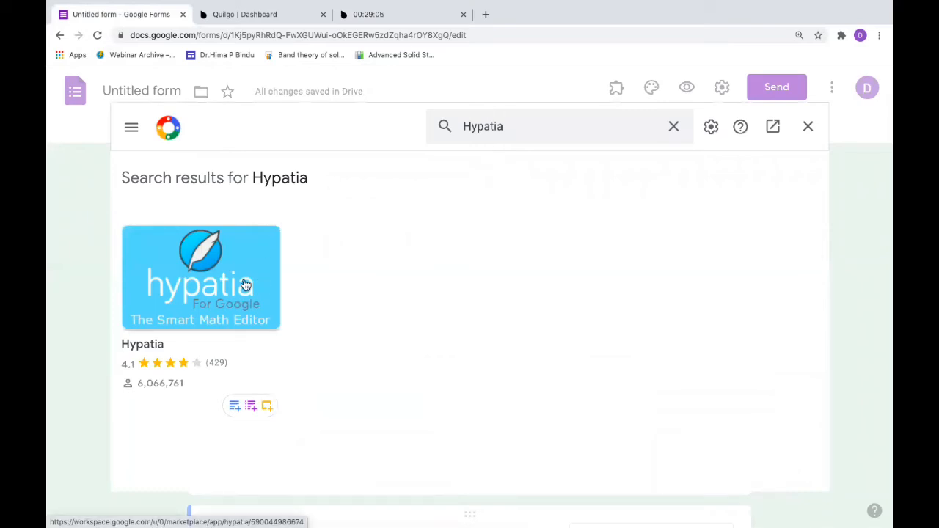
left_click(201, 277)
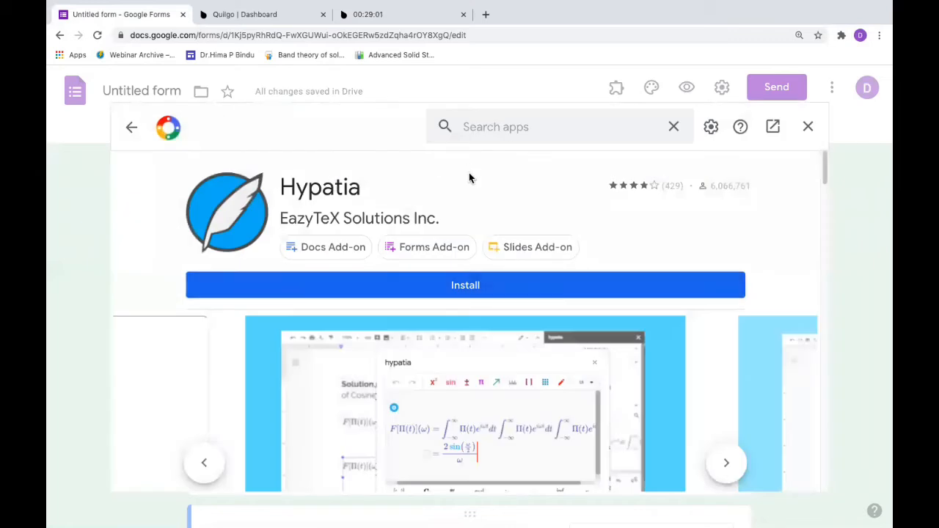
Install Hypatia, granting account permissions, and close the installed notice
left_click(465, 285)
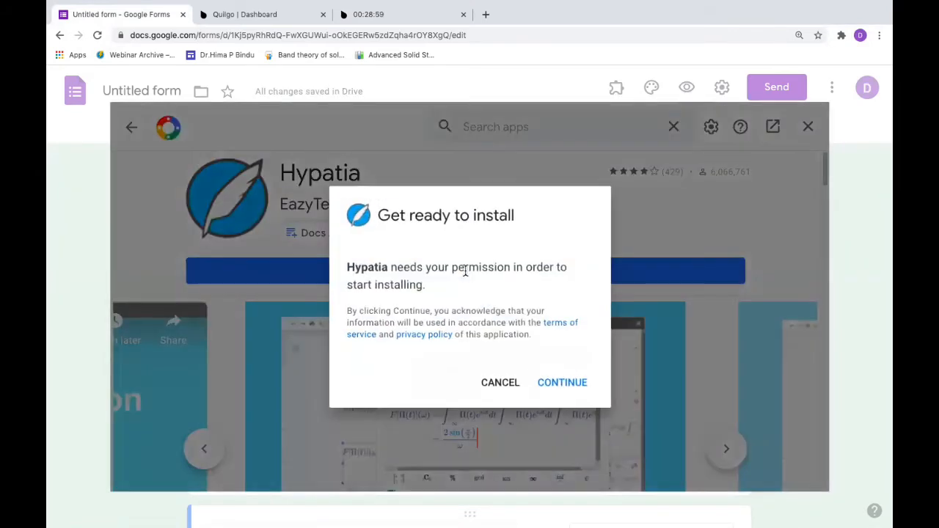
left_click(562, 382)
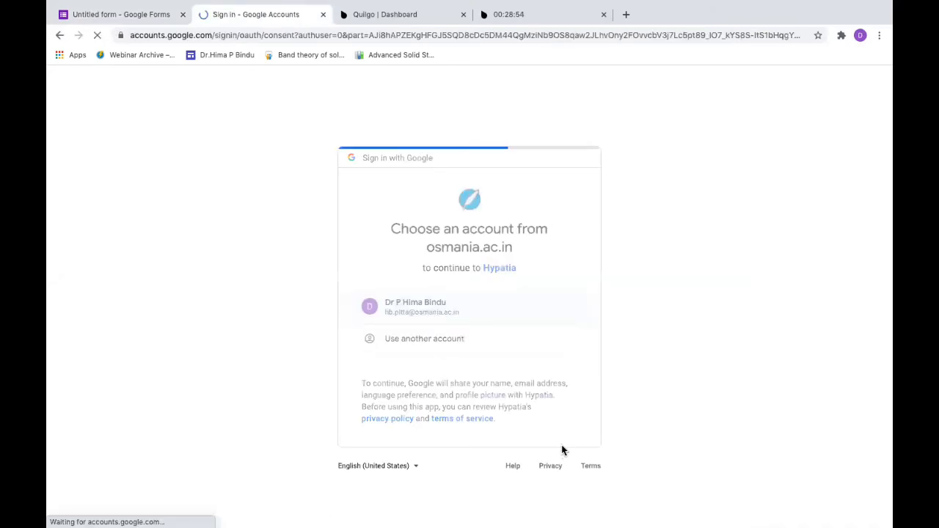
left_click(416, 307)
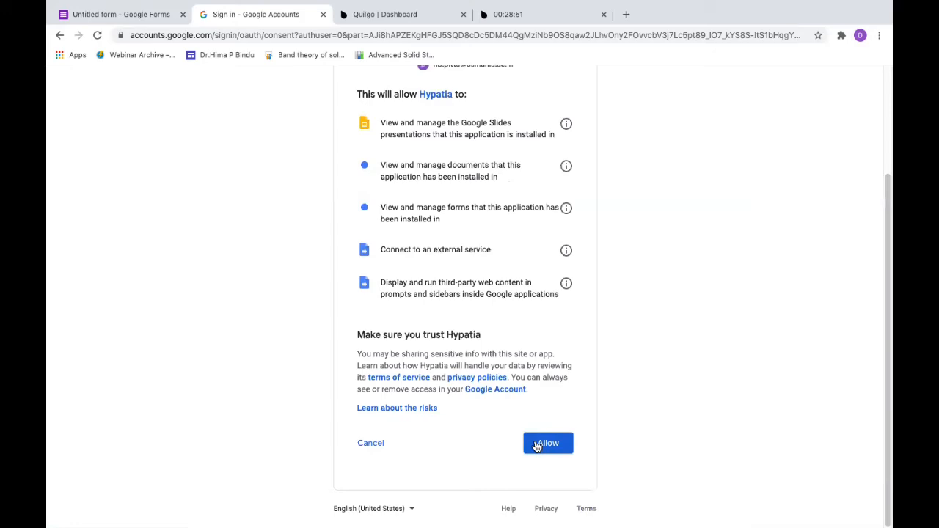
left_click(548, 443)
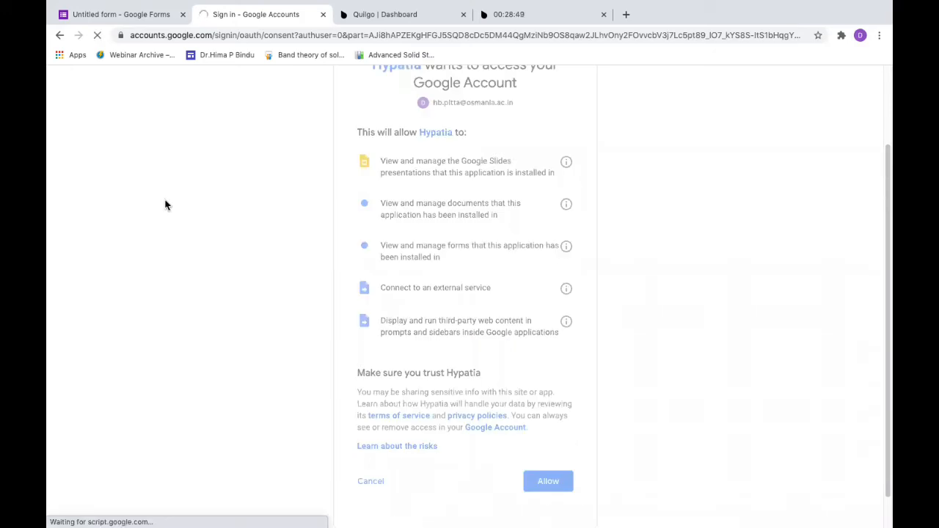
left_click(548, 481)
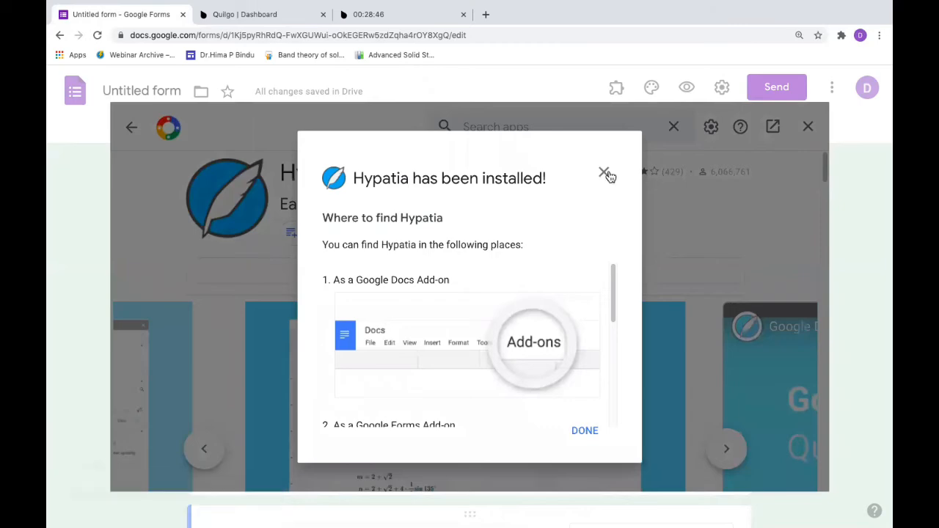
left_click(604, 175)
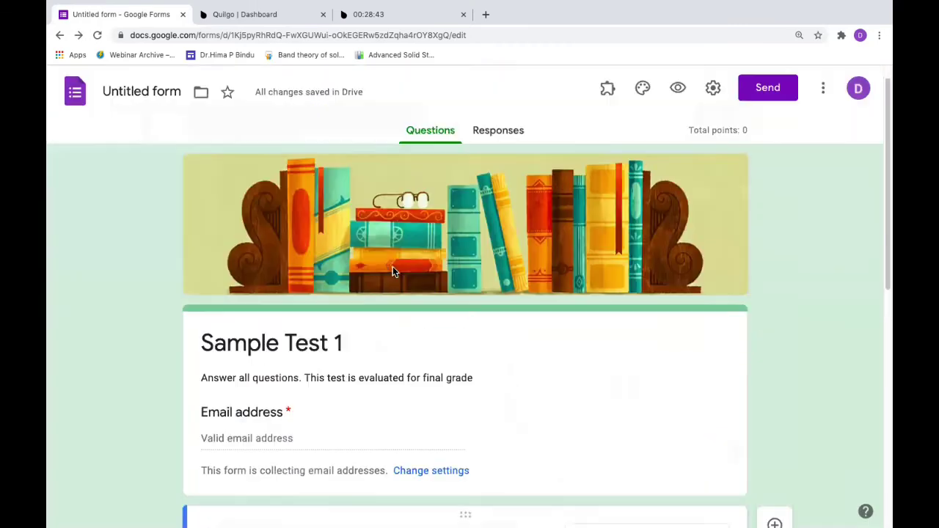
Launch Hypatia's Insert/Edit Math editor and dismiss its welcome instructions
scroll("down", 3)
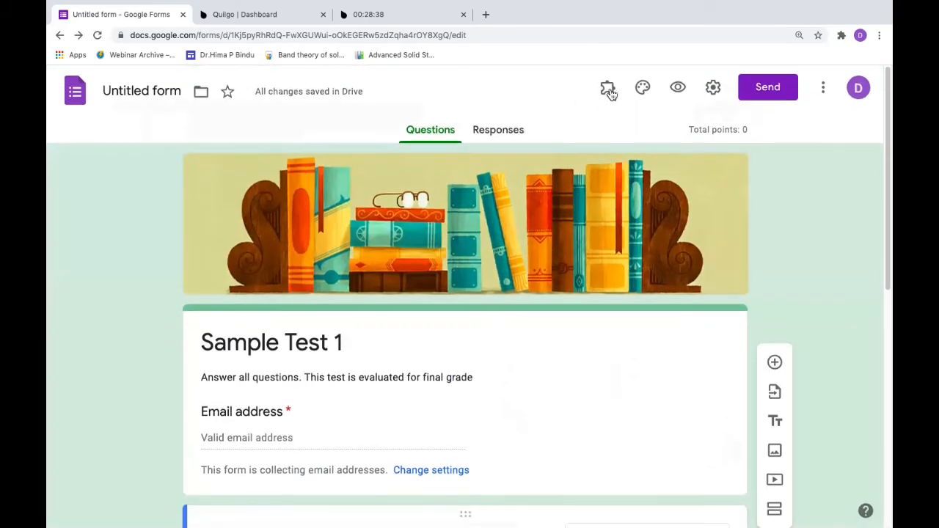
left_click(607, 87)
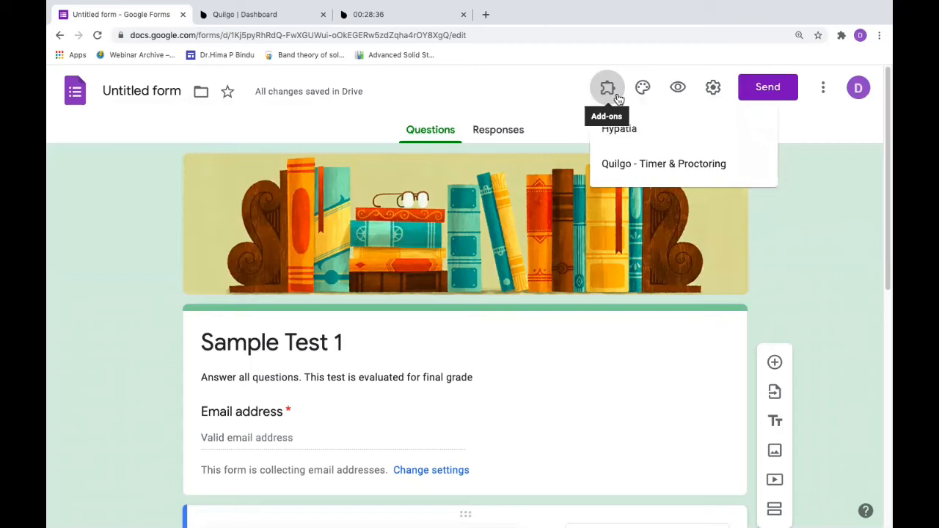
left_click(617, 128)
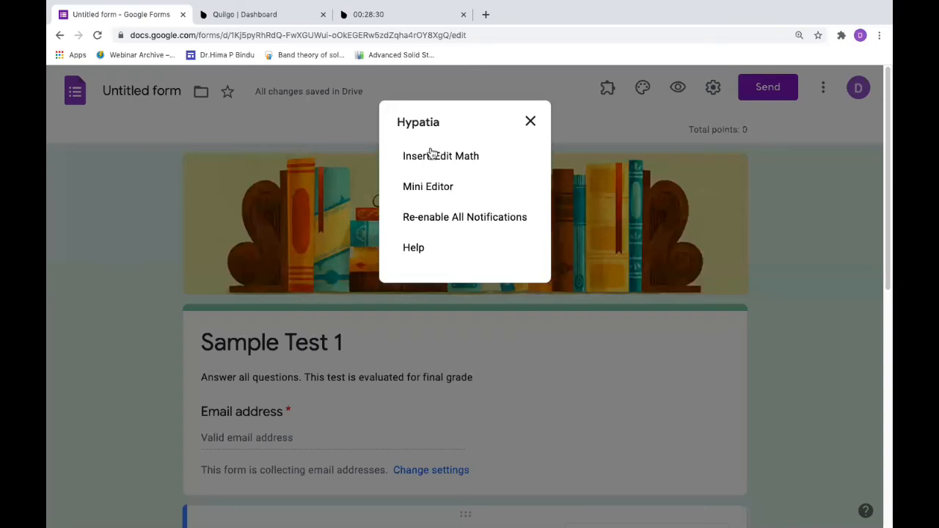
left_click(530, 120)
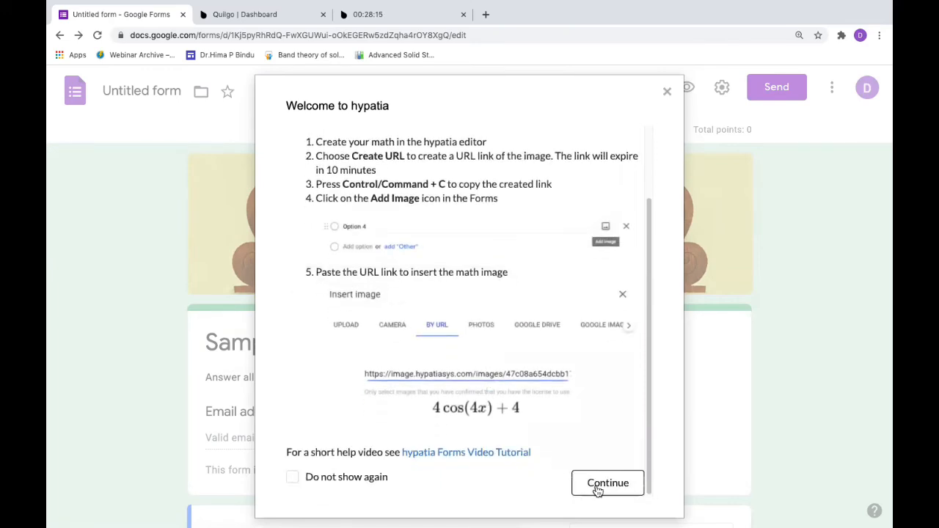
left_click(607, 483)
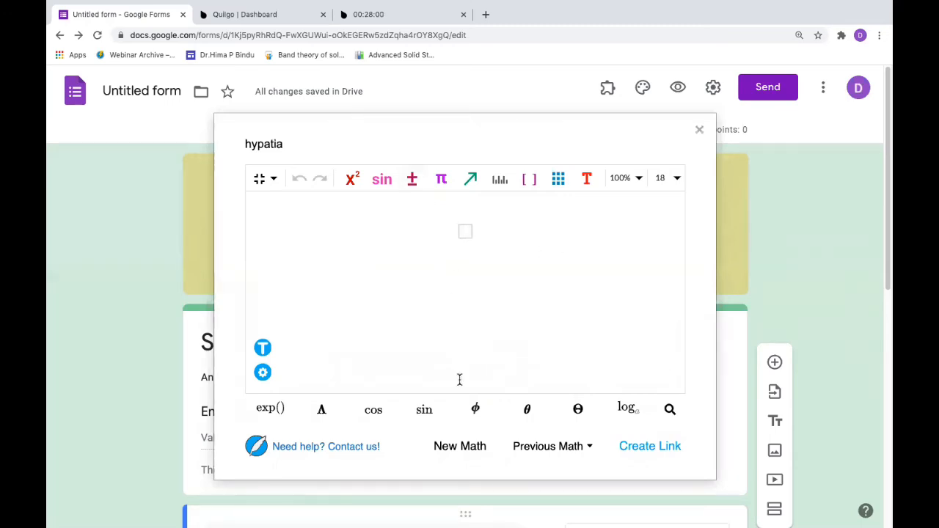
Insert exp() from the functions palette and enter −yx inside it
left_click(381, 178)
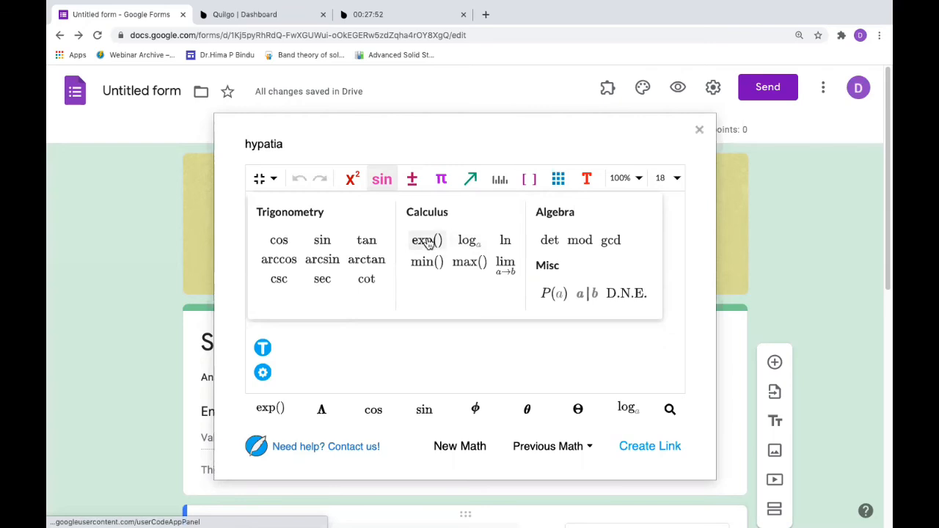
left_click(427, 240)
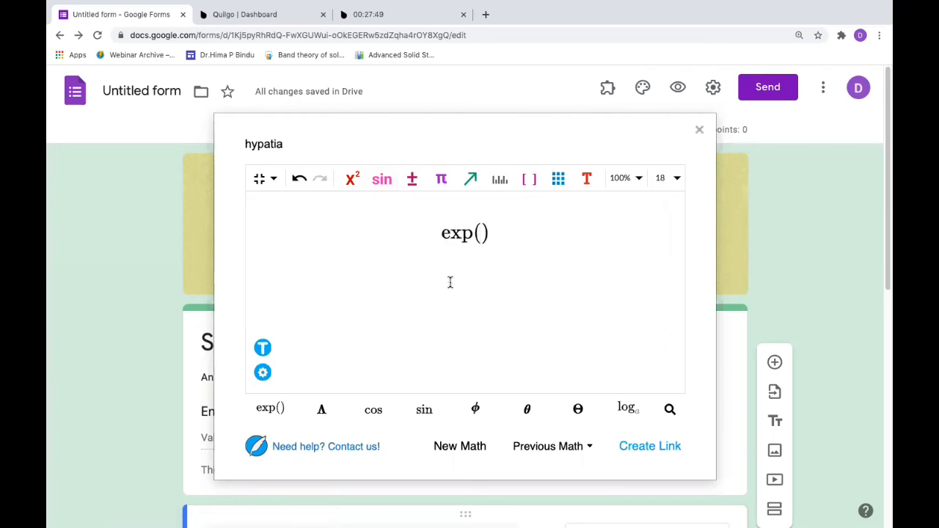
type("-")
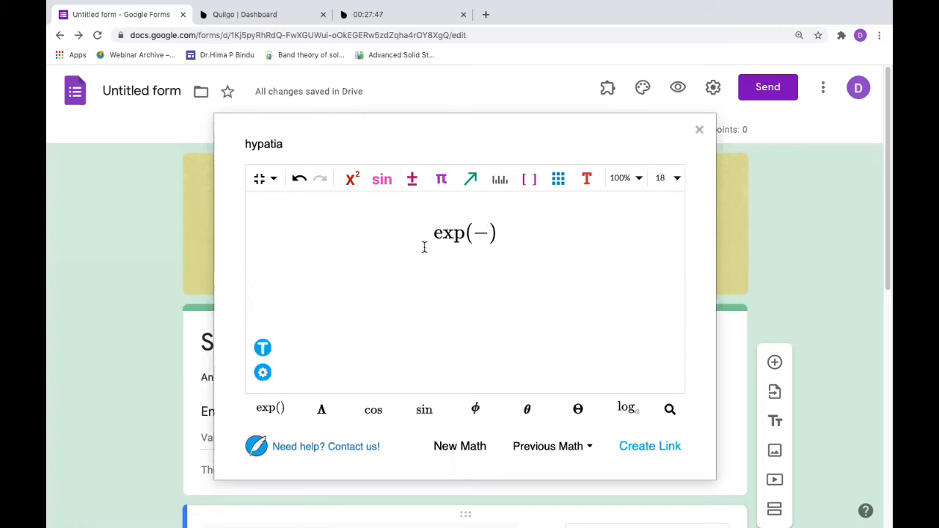
type("yx")
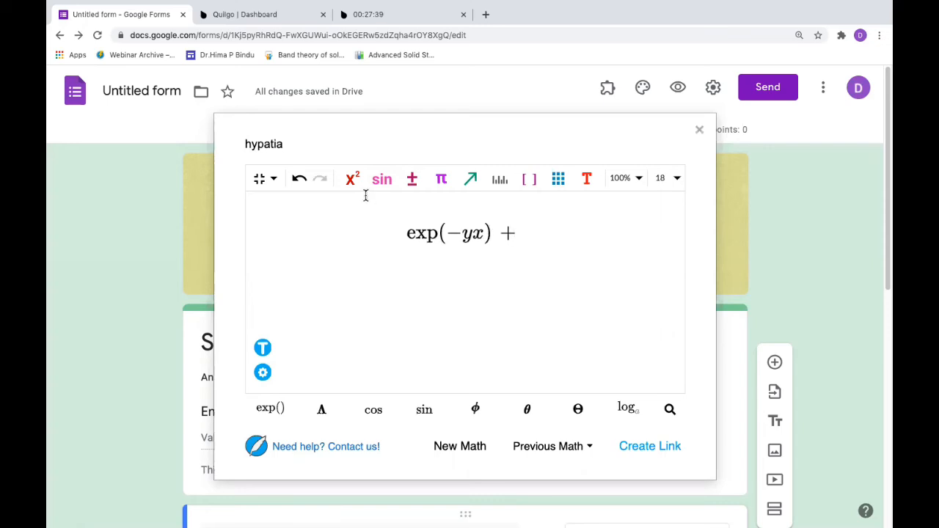
Add a cube root of 80 to complete exp(−yx) + ∛80 in the Hypatia canvas
left_click(351, 179)
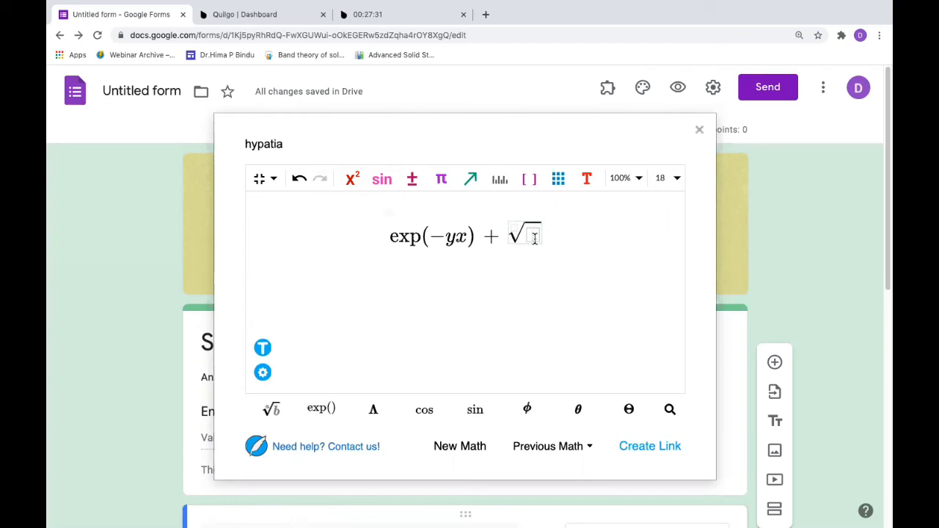
type("8")
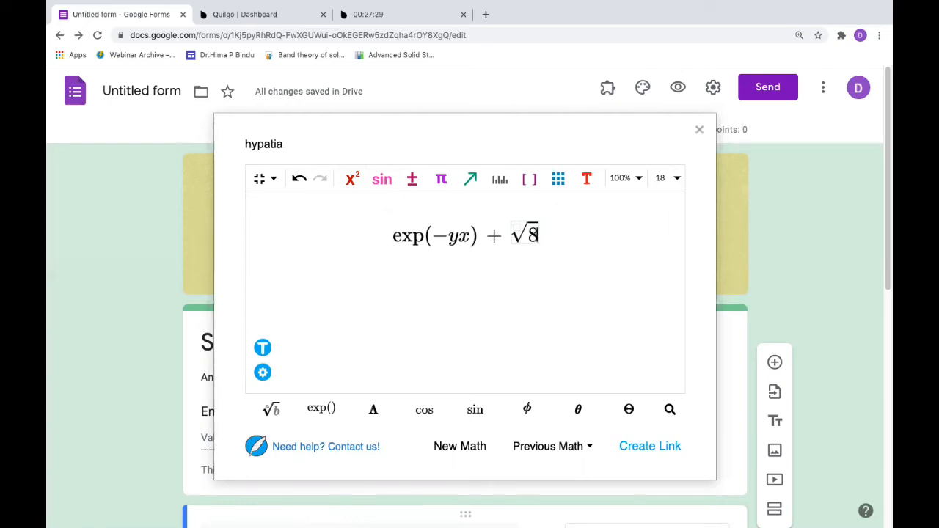
type("0")
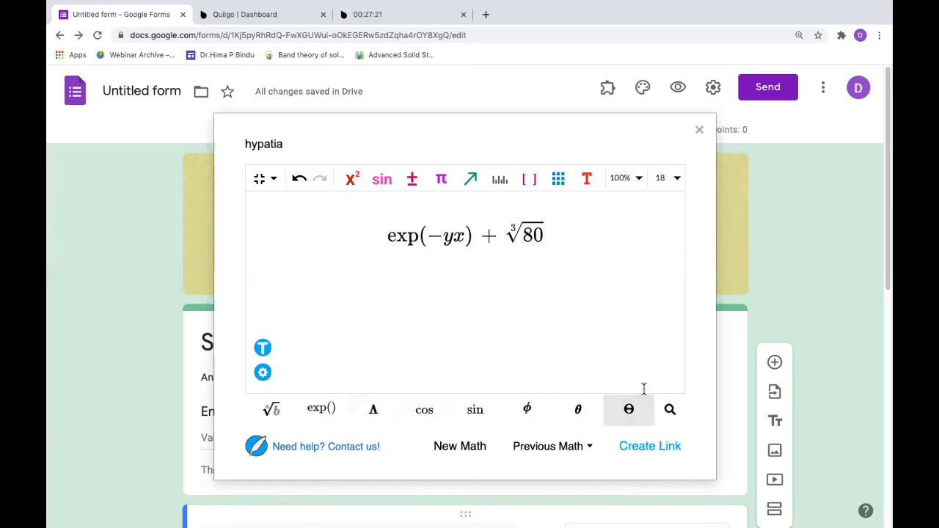
mouse_move(527, 410)
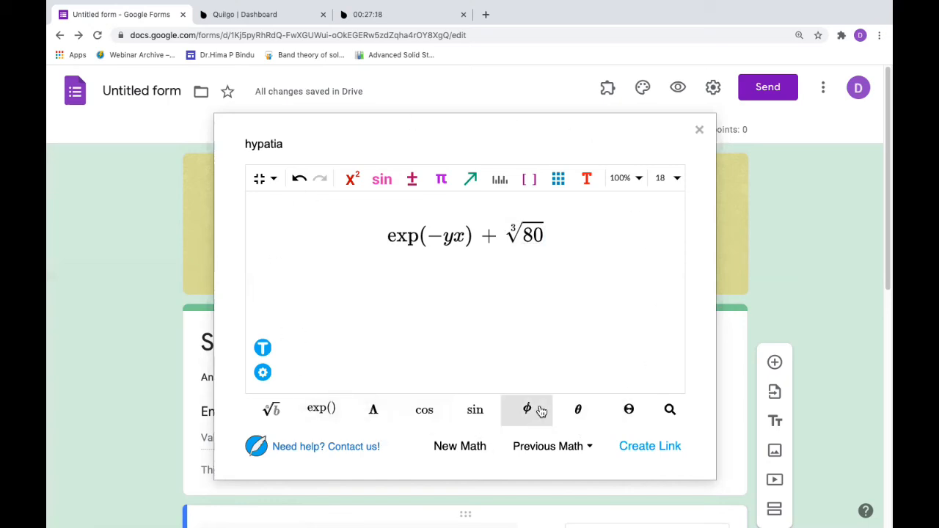
mouse_move(544, 347)
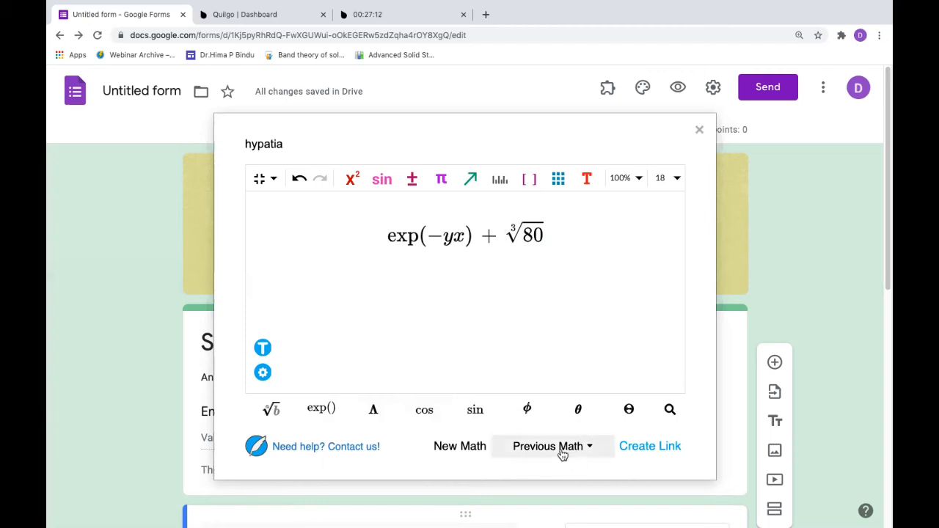
left_click(552, 446)
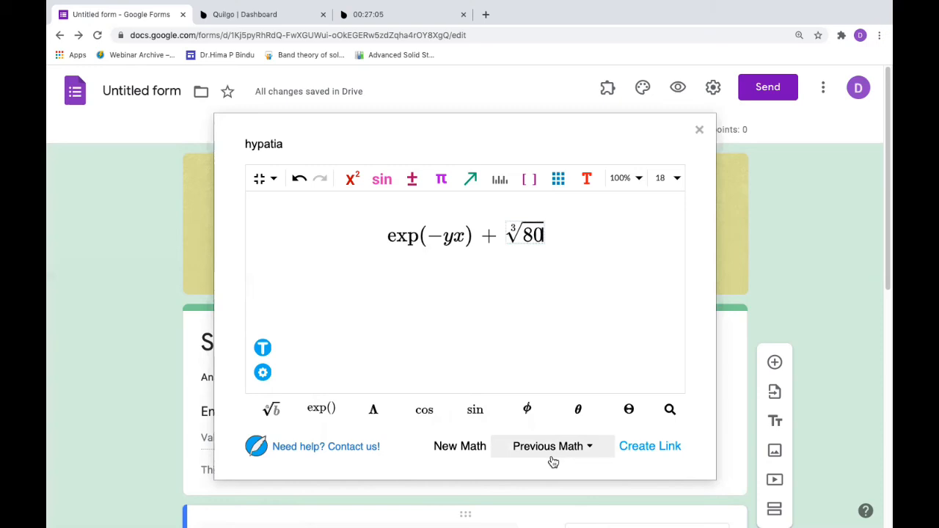
mouse_move(661, 462)
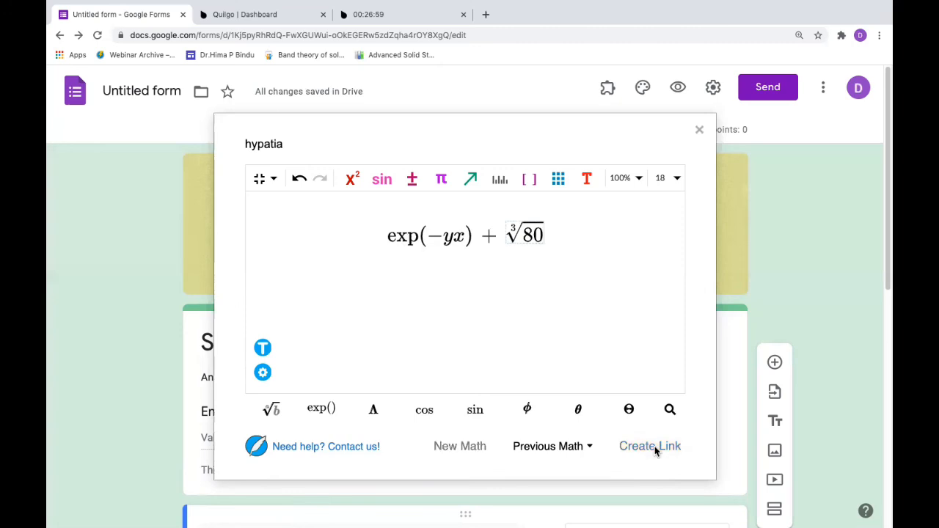
Generate the expression's image link, copy it with Cmd+C, and close Hypatia
left_click(648, 446)
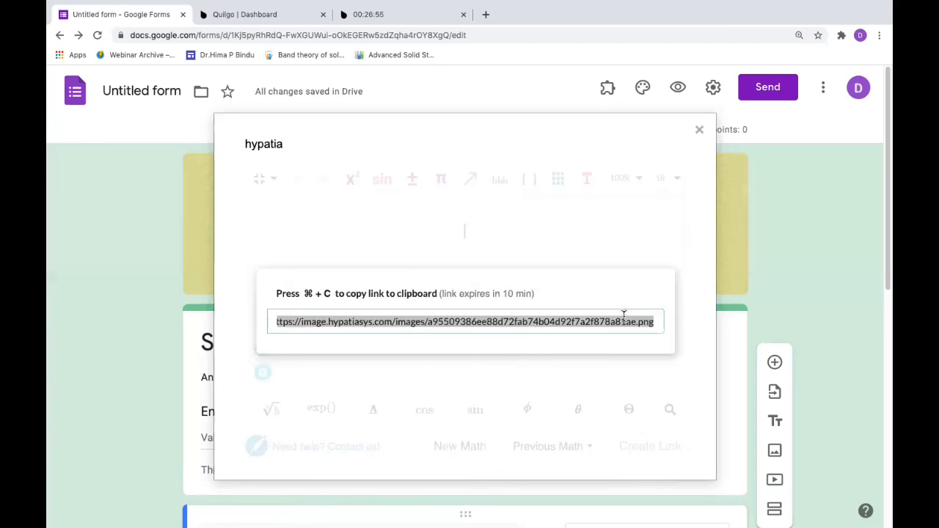
mouse_move(608, 360)
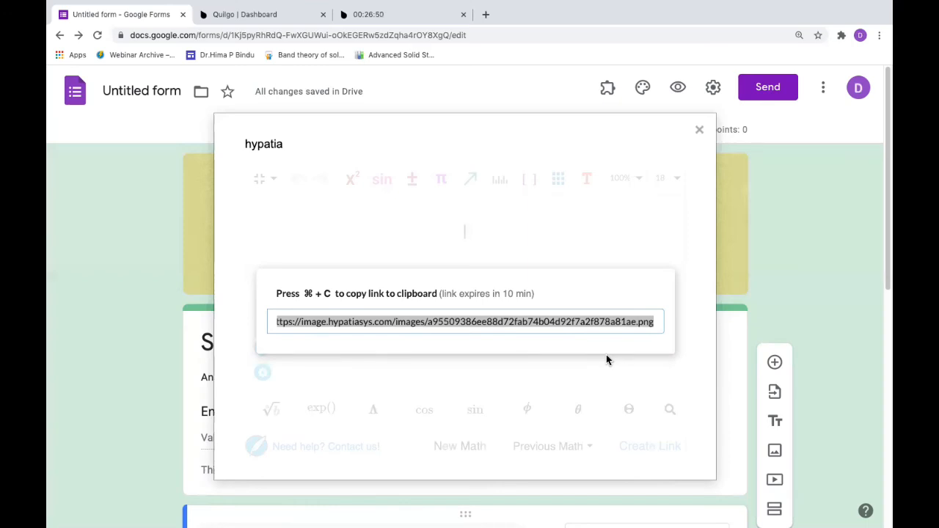
key("cmd+c")
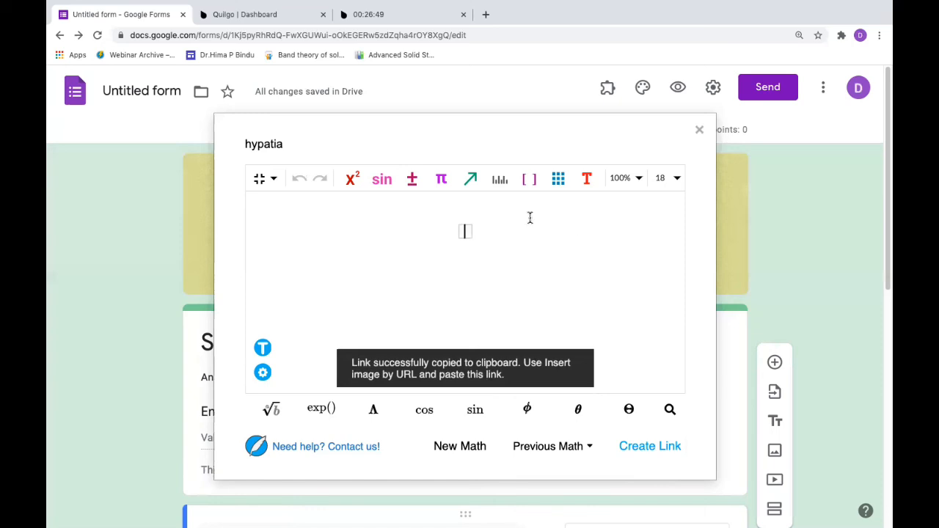
mouse_move(523, 138)
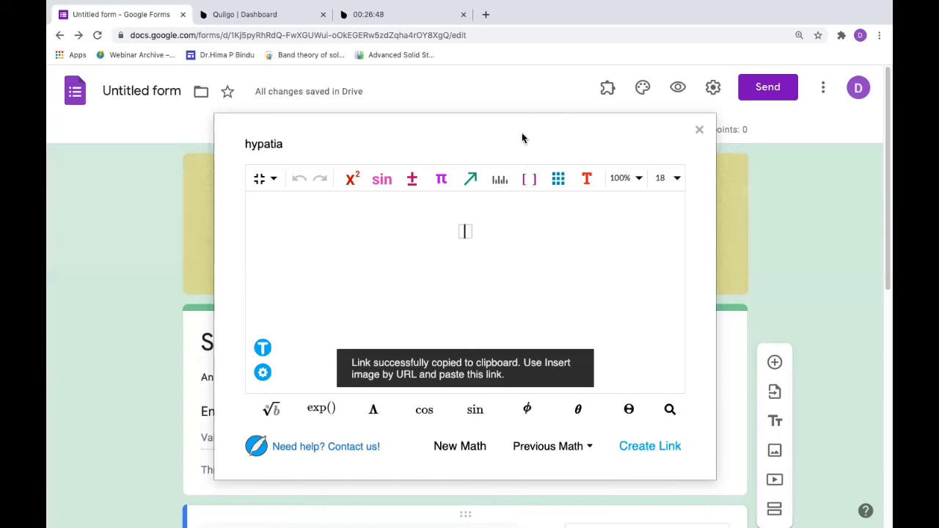
mouse_move(699, 132)
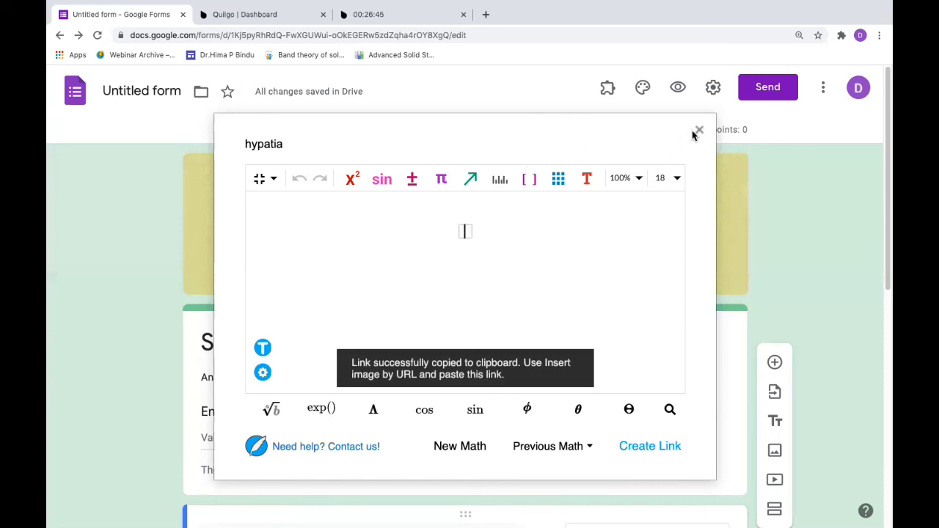
left_click(699, 130)
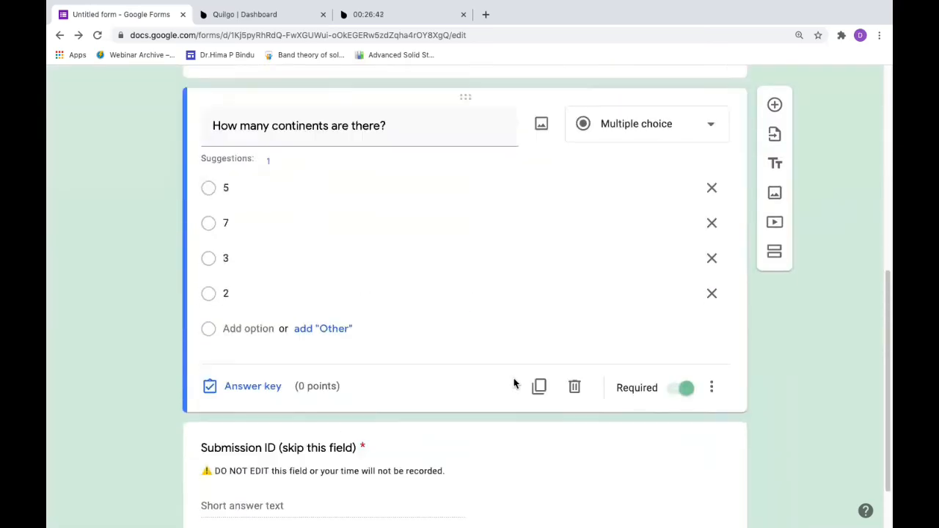
Insert the copied expression image by URL into option 5 of the continents question
scroll("down", 3)
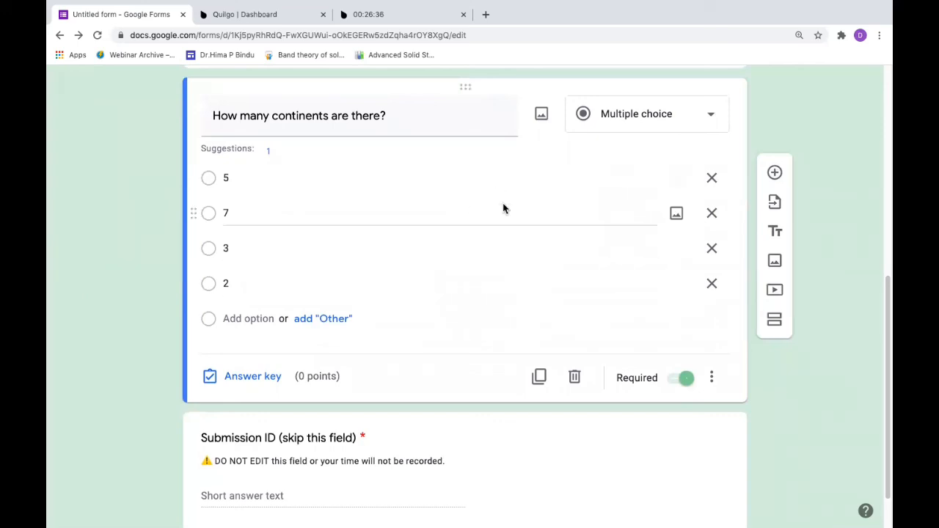
mouse_move(675, 177)
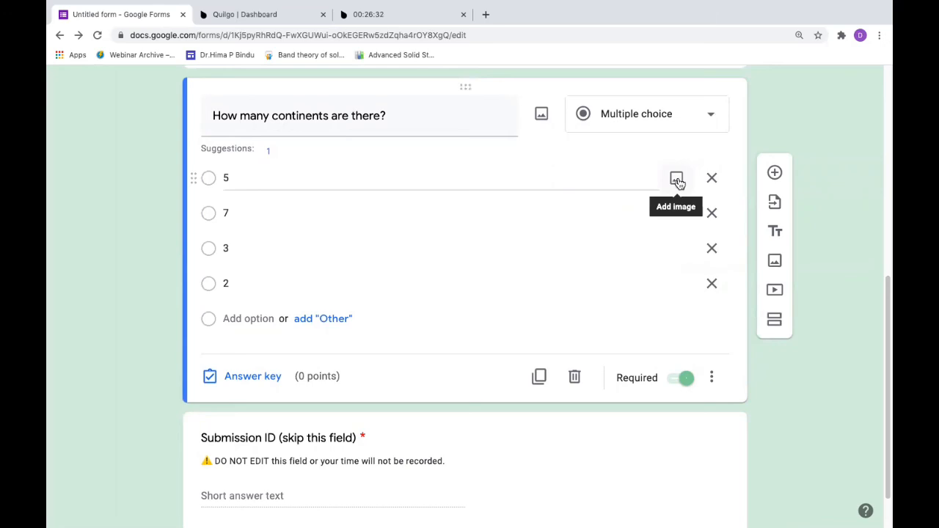
left_click(676, 178)
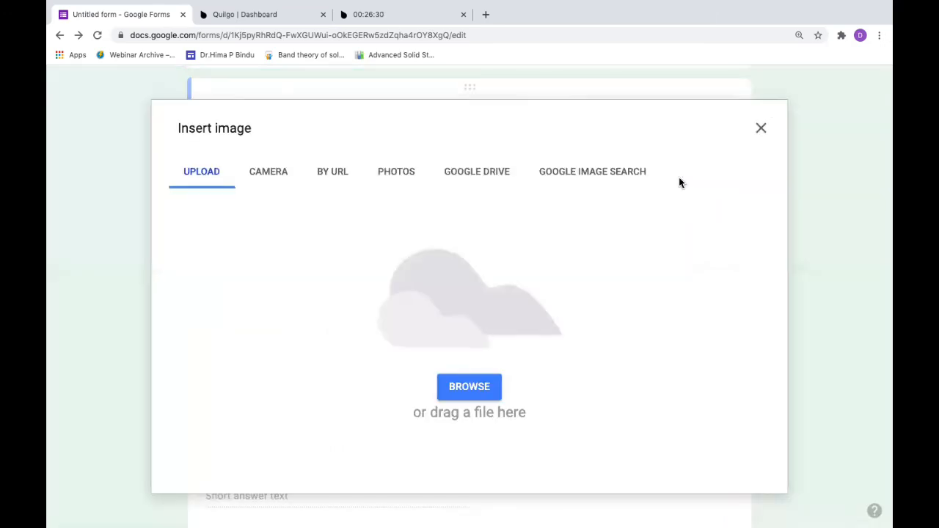
mouse_move(284, 185)
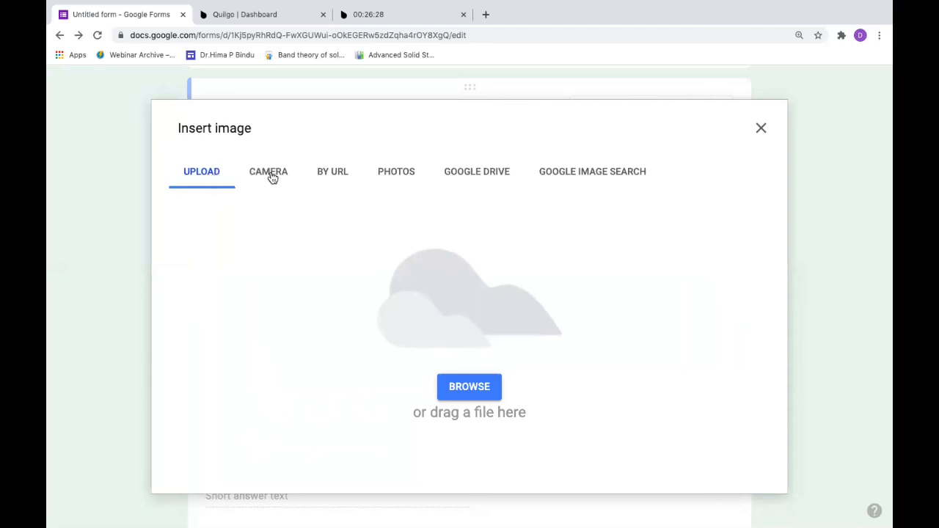
mouse_move(337, 188)
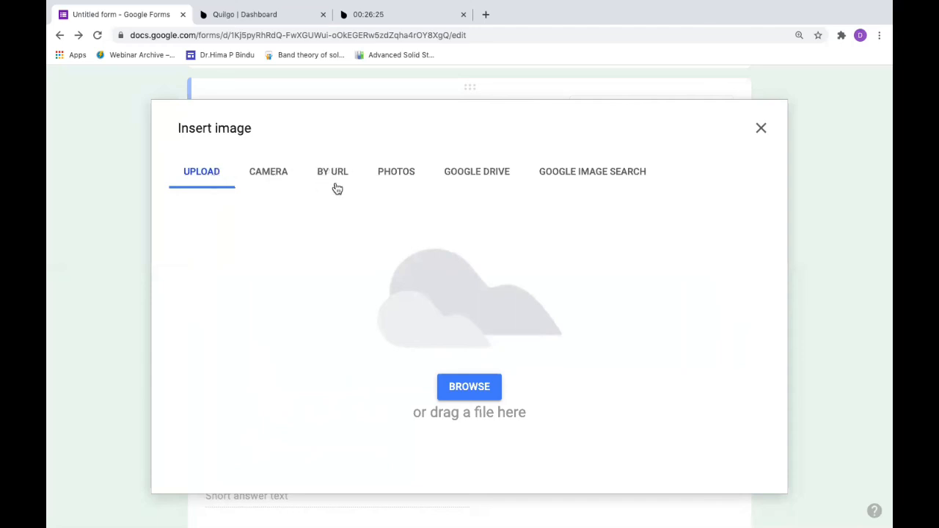
left_click(333, 171)
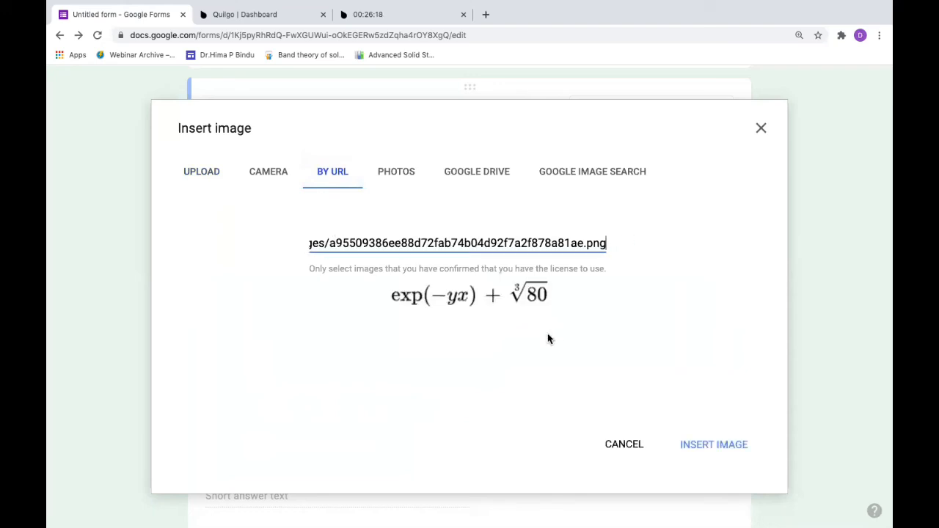
mouse_move(632, 374)
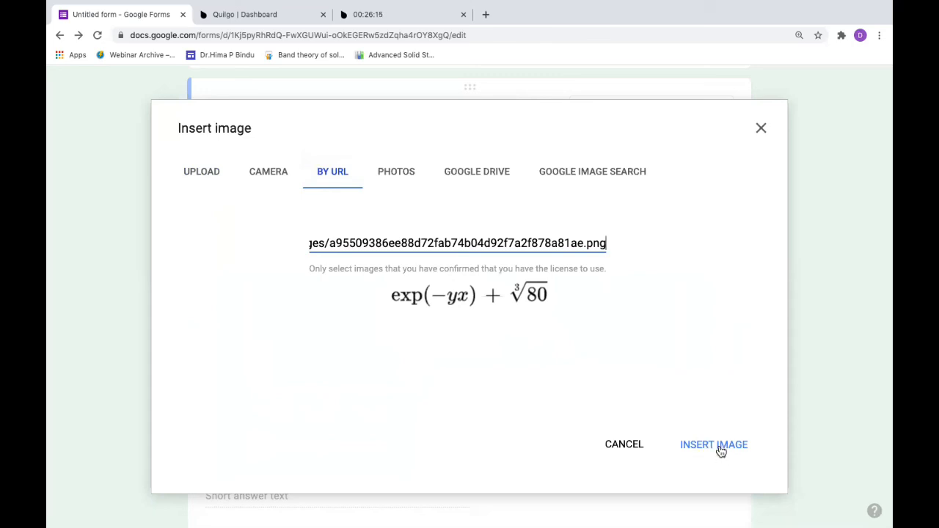
left_click(714, 445)
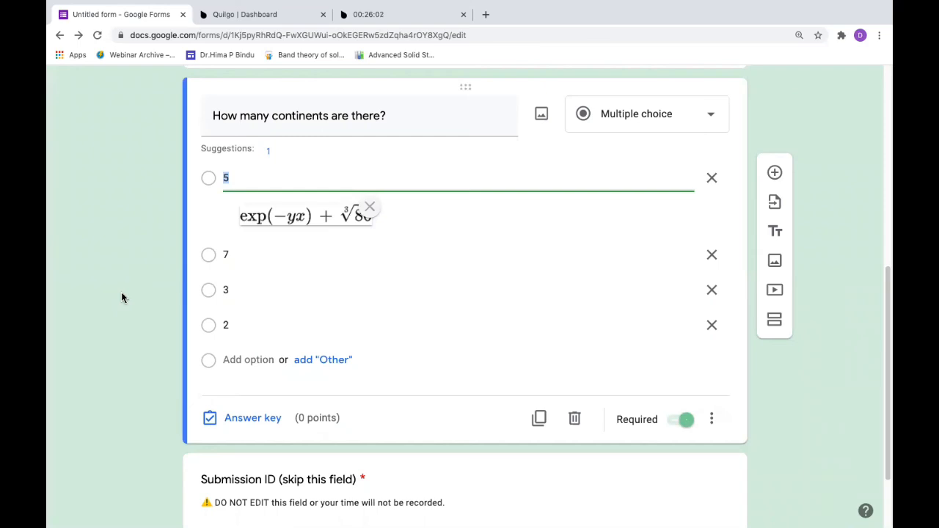
mouse_move(135, 272)
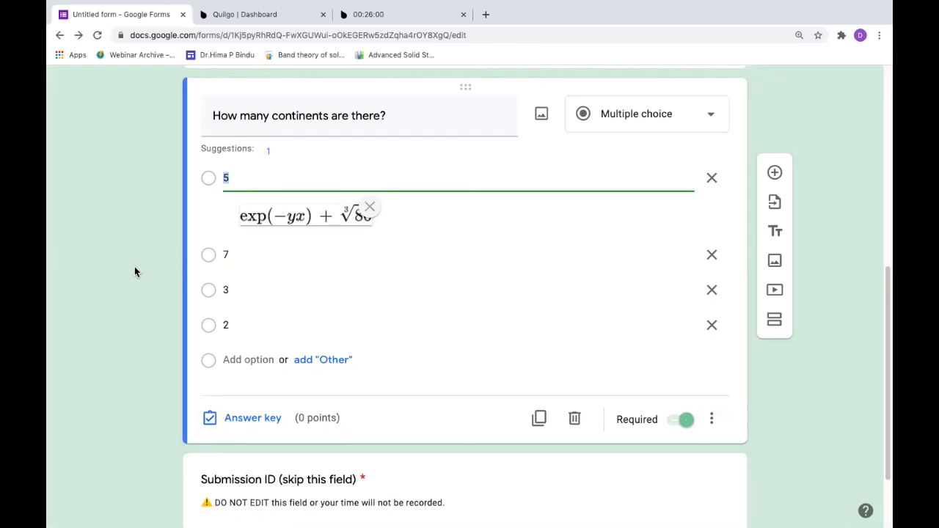
mouse_move(373, 254)
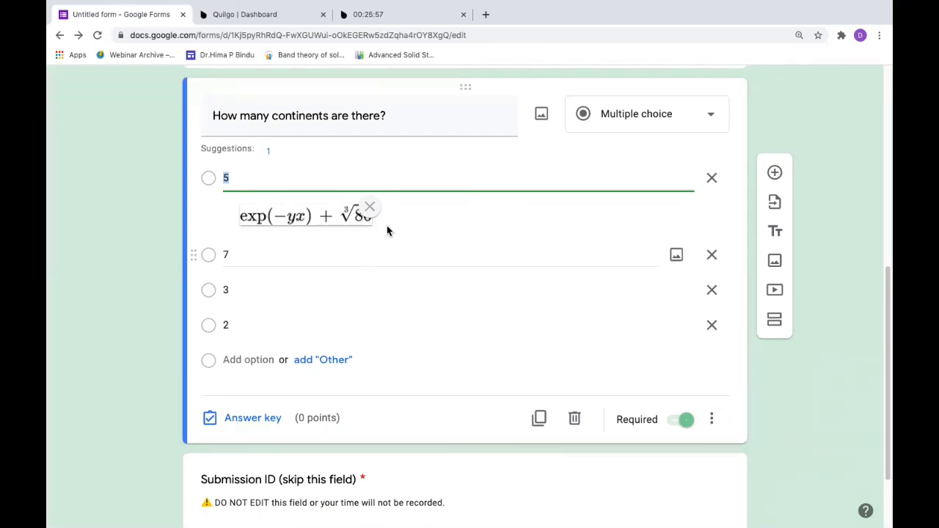
mouse_move(424, 278)
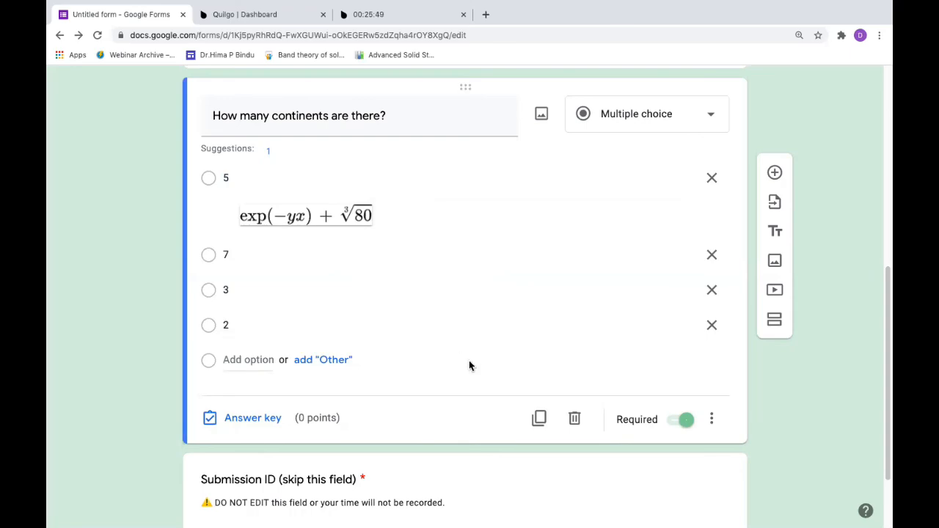
mouse_move(613, 402)
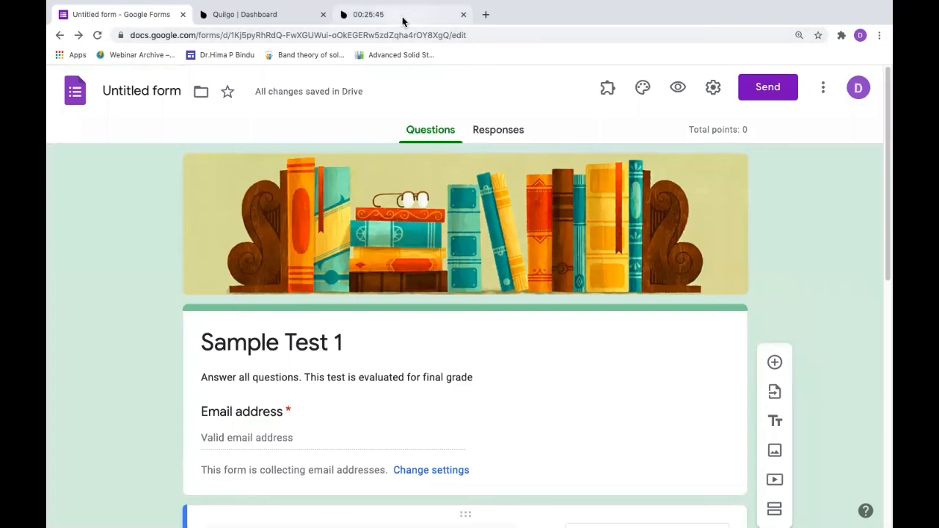
Close the Quilgo countdown timer tab and scroll through the Sample Test 1 form
left_click(396, 14)
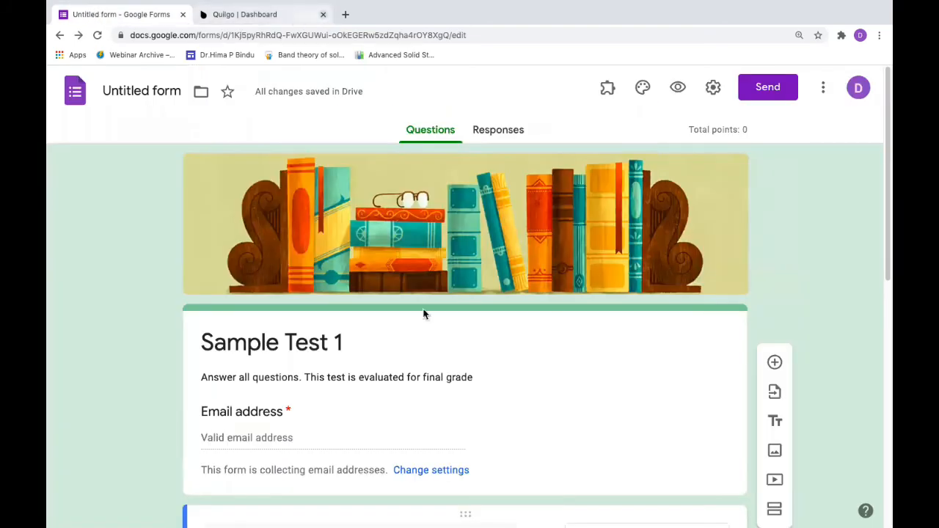
scroll("down", 3)
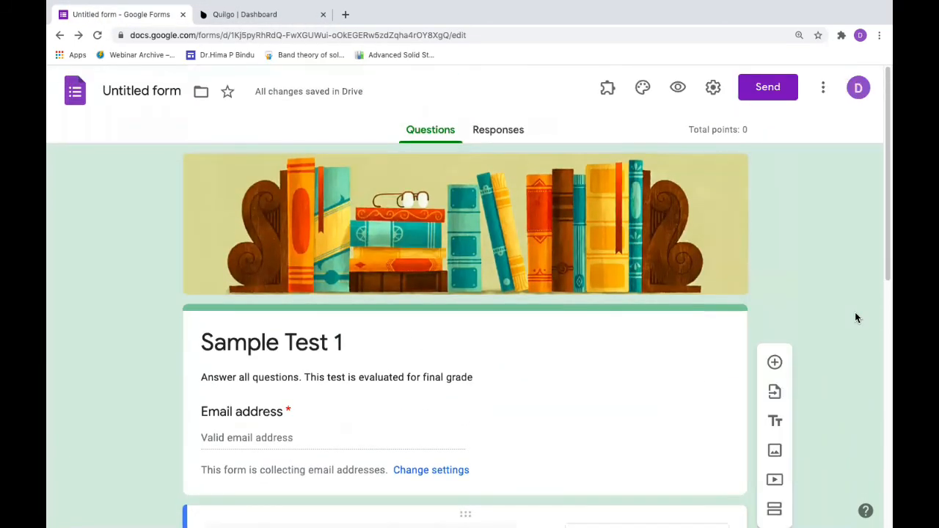
scroll("down", 3)
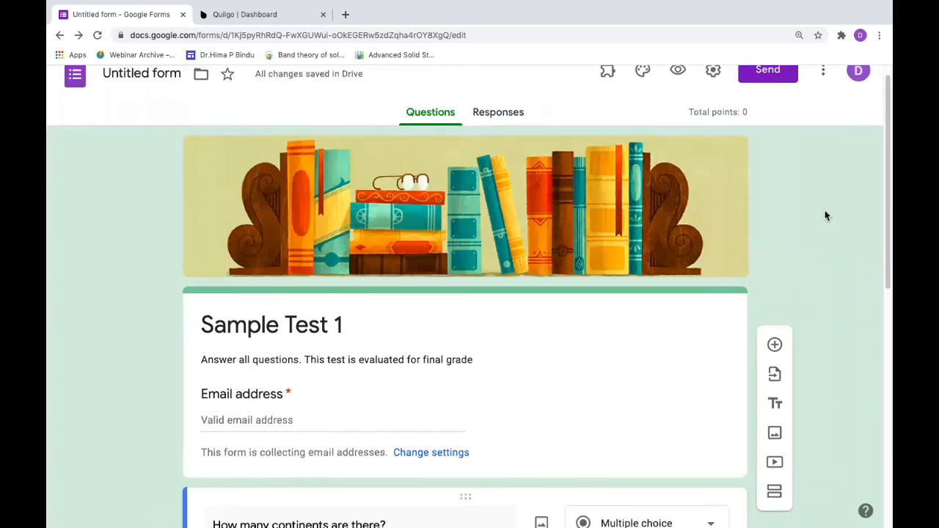
scroll("down", 3)
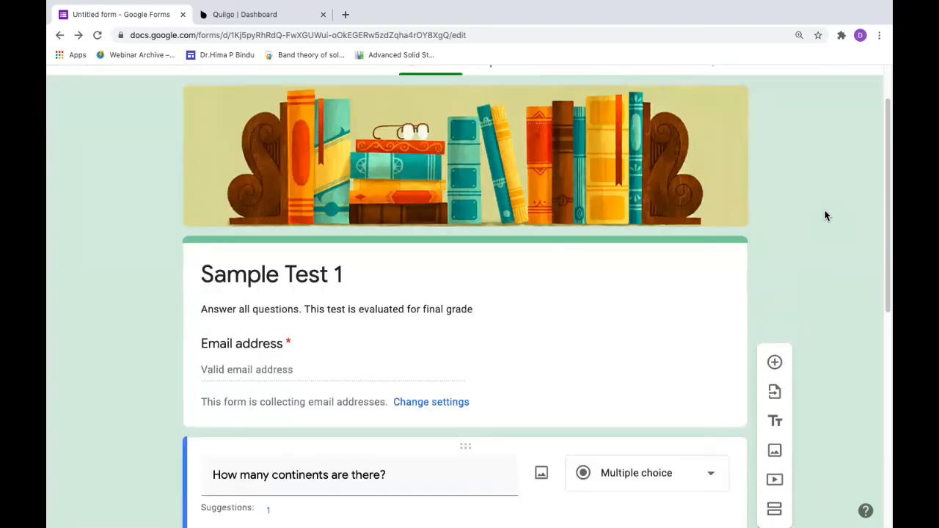
mouse_move(798, 160)
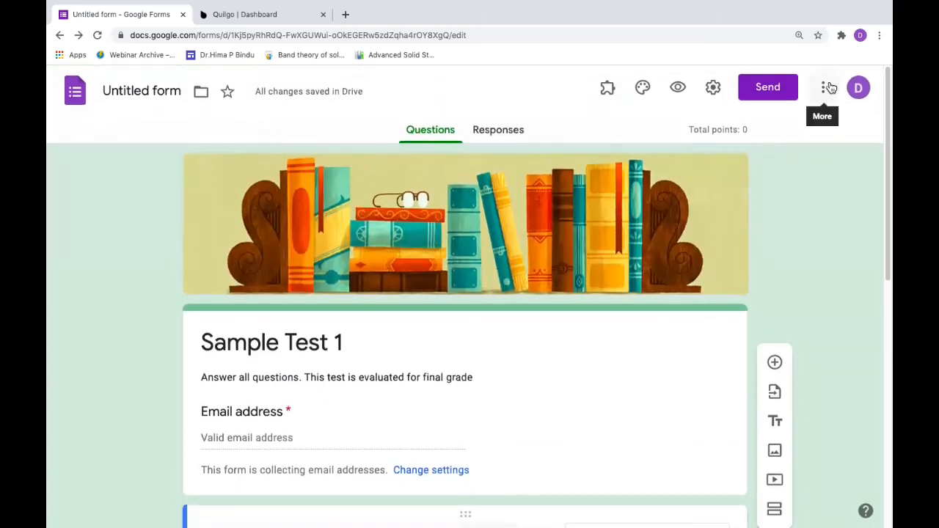
mouse_move(790, 32)
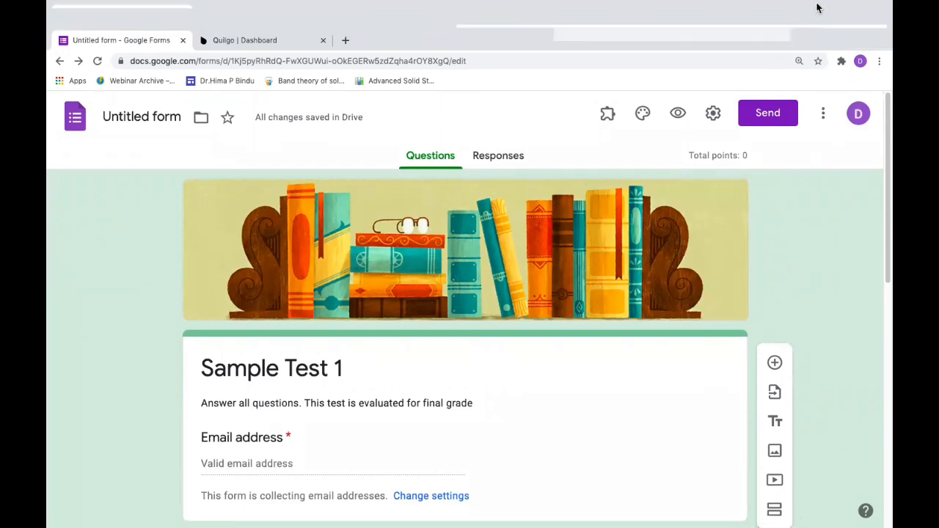
scroll("down", 3)
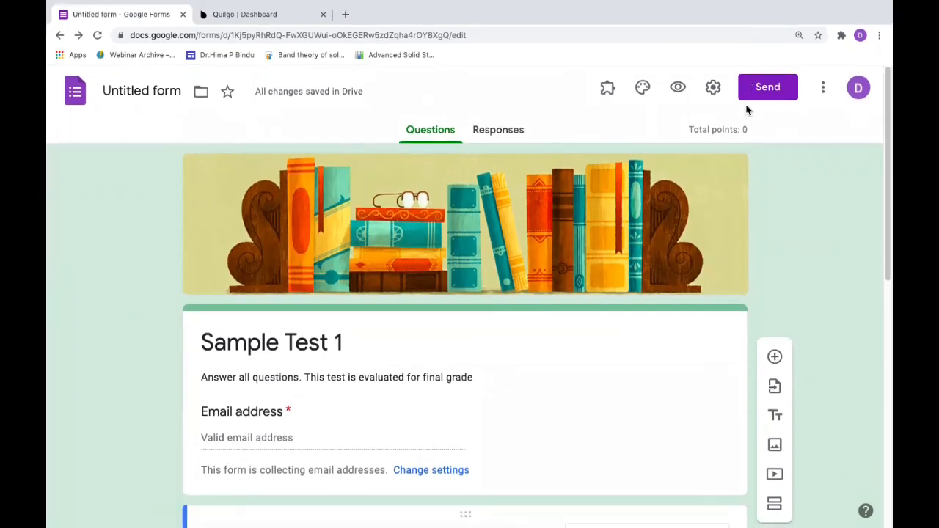